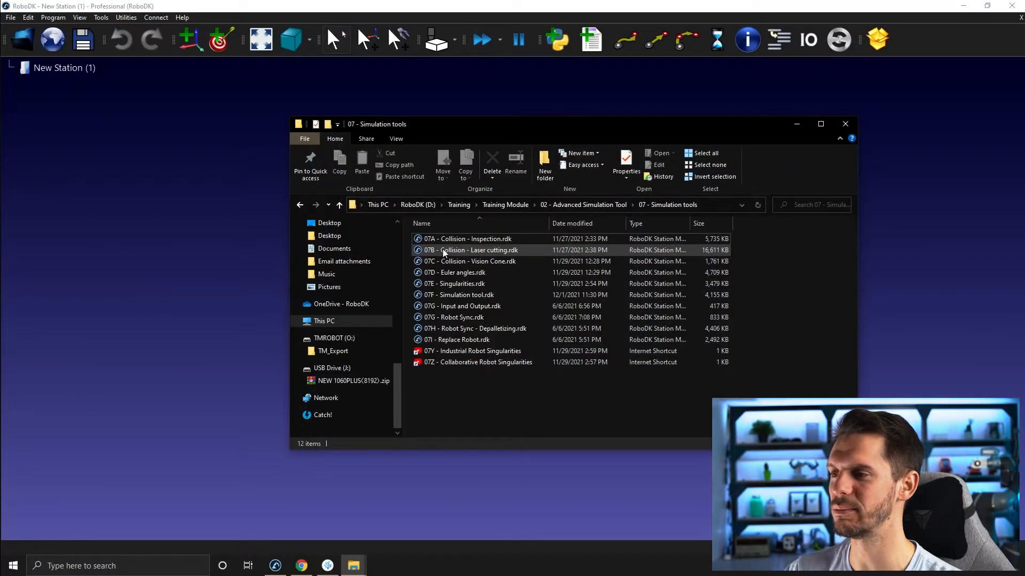
Open the '07B - Collision - Laser cutting.rdk' station from the 07 - Simulation tools folder.
{"action": "left_click", "coordinate": [471, 250]}
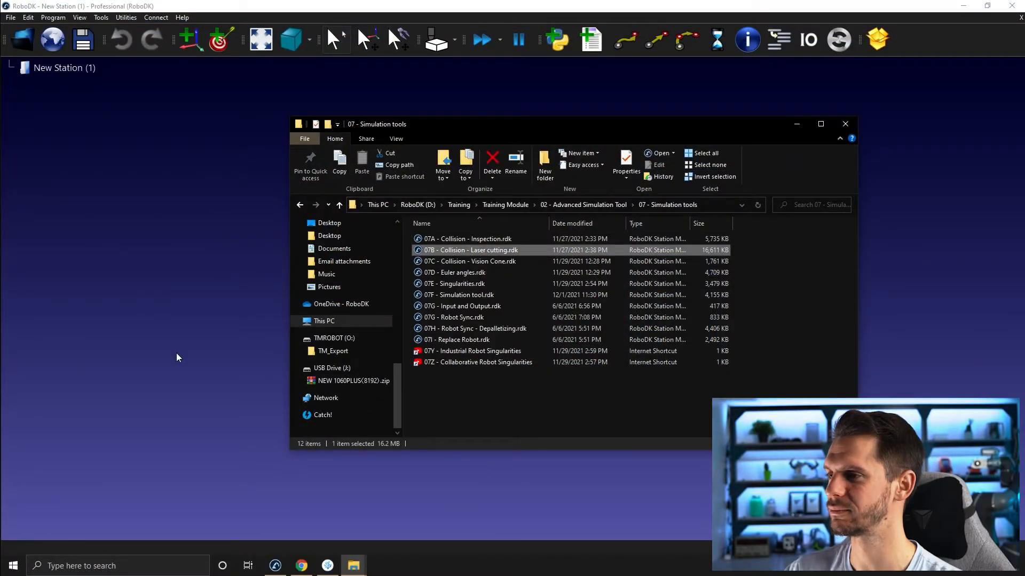
{"action": "double_click", "coordinate": [470, 250]}
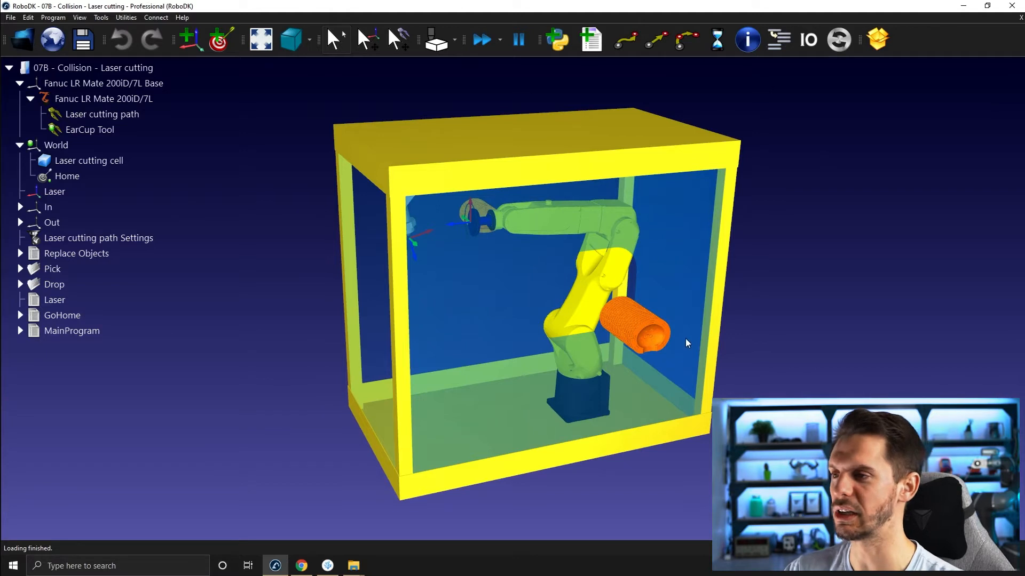
{"action": "mouse_move", "coordinate": [614, 327]}
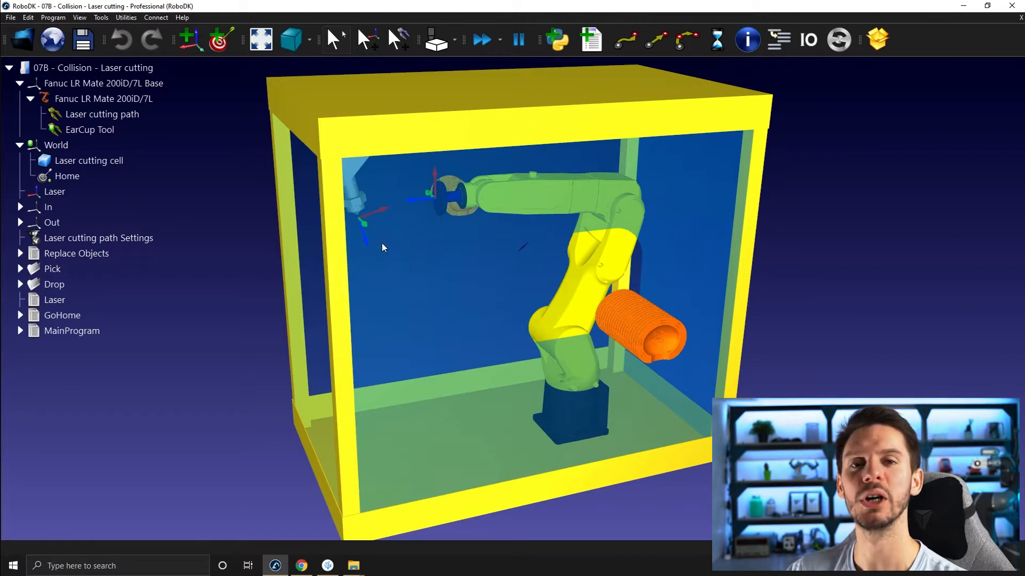
{"action": "mouse_move", "coordinate": [538, 274]}
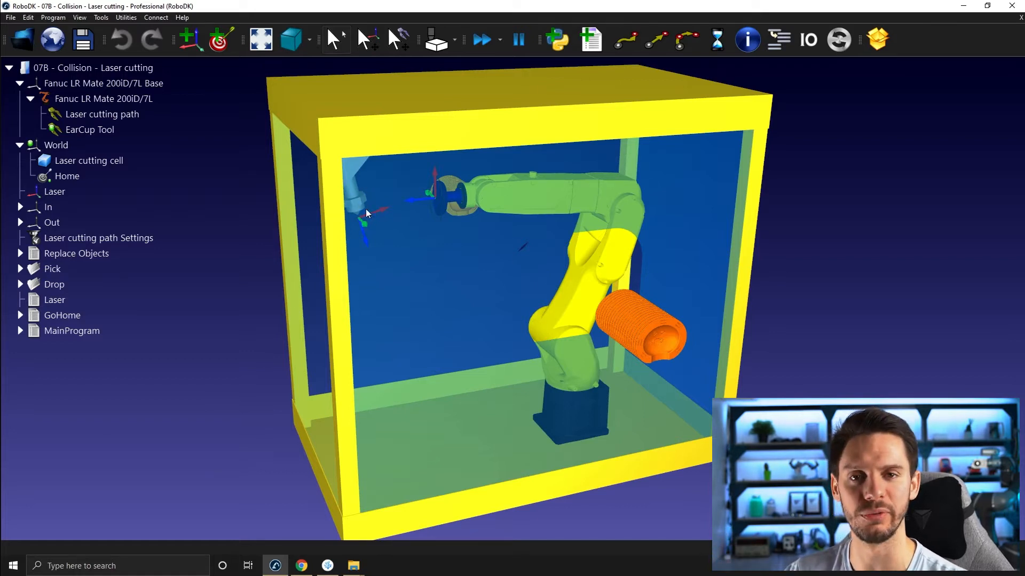
{"action": "mouse_move", "coordinate": [374, 215]}
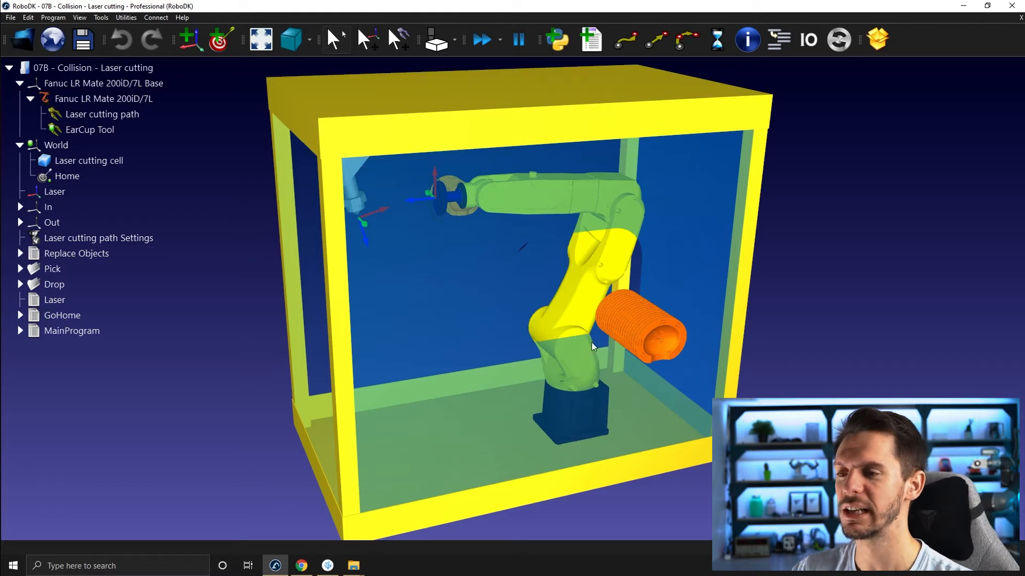
{"action": "mouse_move", "coordinate": [302, 309]}
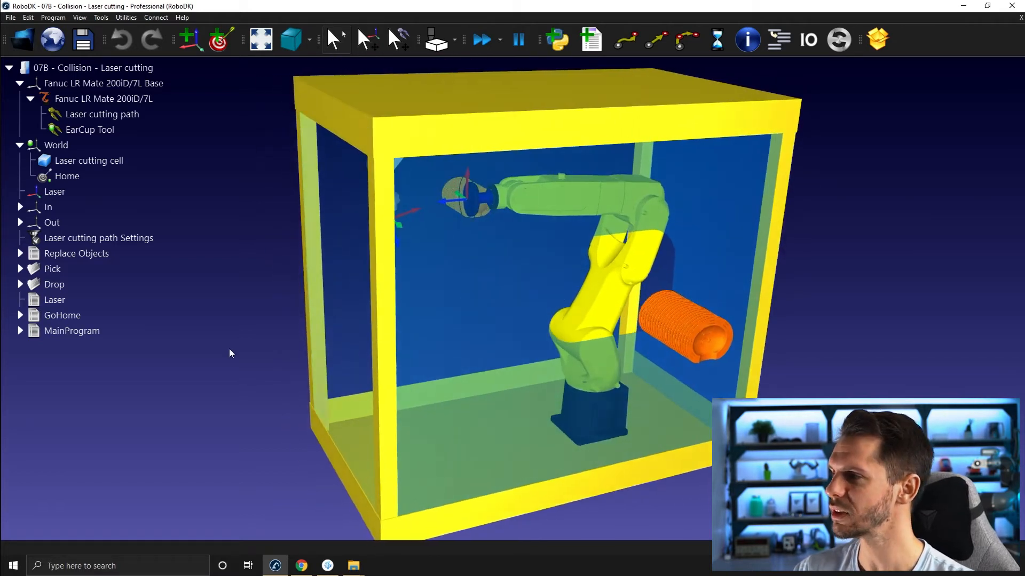
Hide the Laser cutting cell enclosure and enable Check Collisions so the robot stops on collision.
{"action": "left_click", "coordinate": [89, 160]}
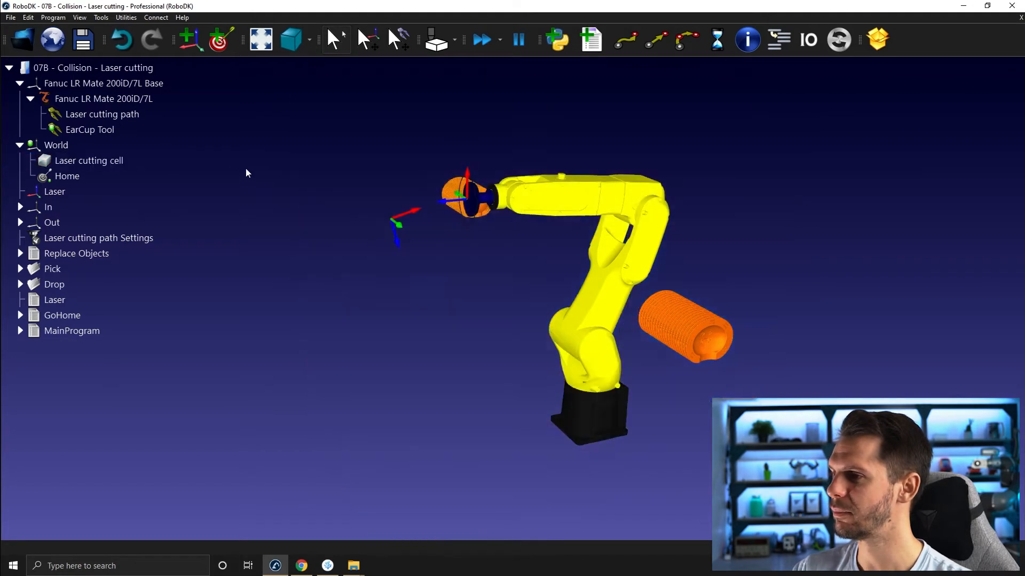
{"action": "mouse_move", "coordinate": [404, 171]}
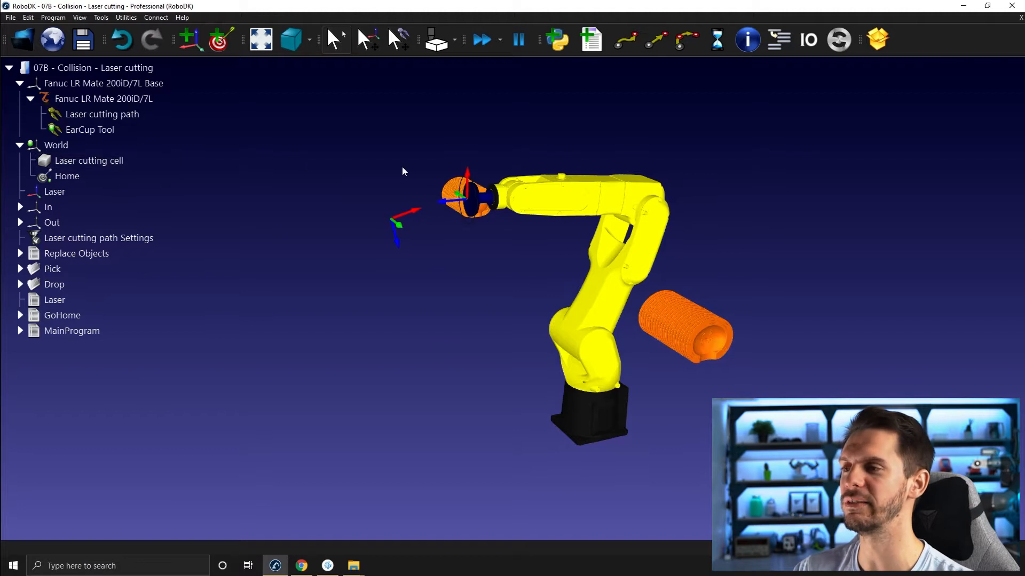
{"action": "mouse_move", "coordinate": [465, 330]}
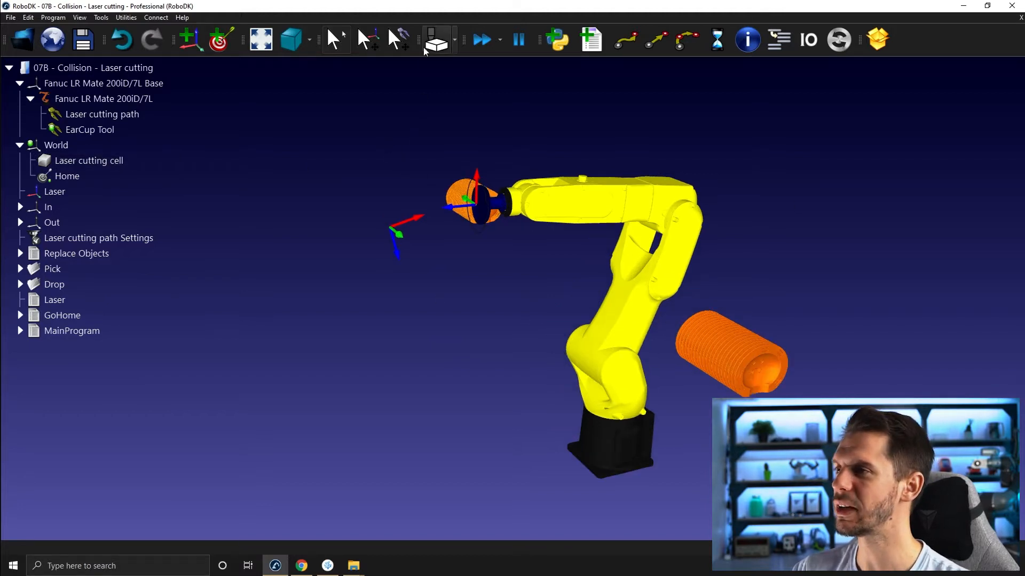
{"action": "left_click", "coordinate": [436, 39]}
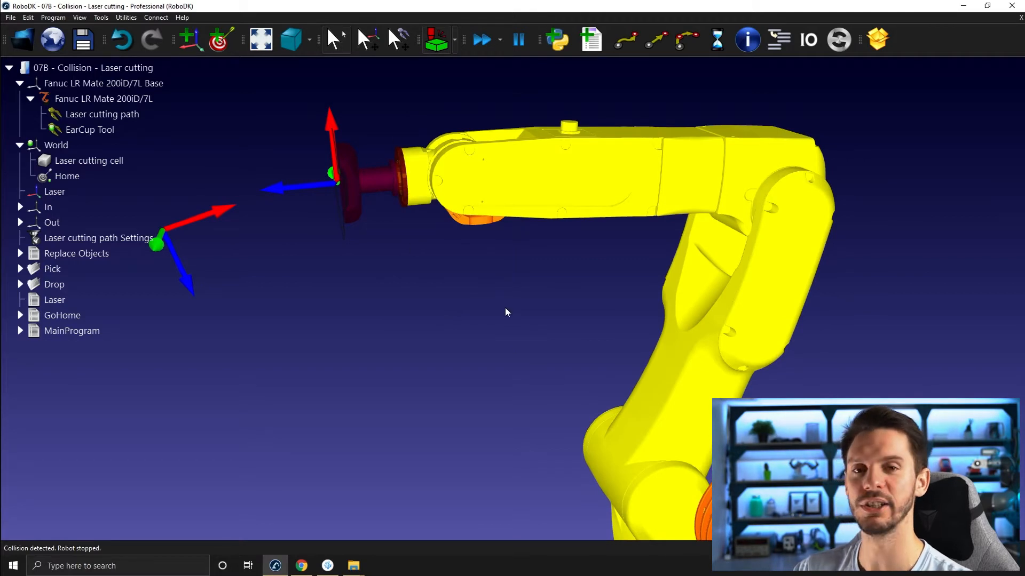
{"action": "mouse_move", "coordinate": [363, 176]}
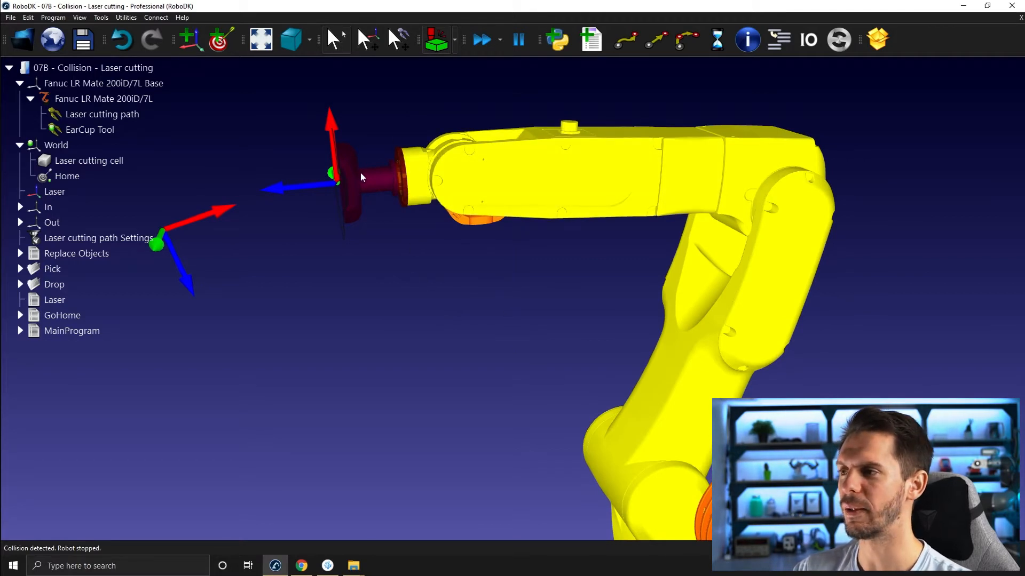
{"action": "mouse_move", "coordinate": [404, 318]}
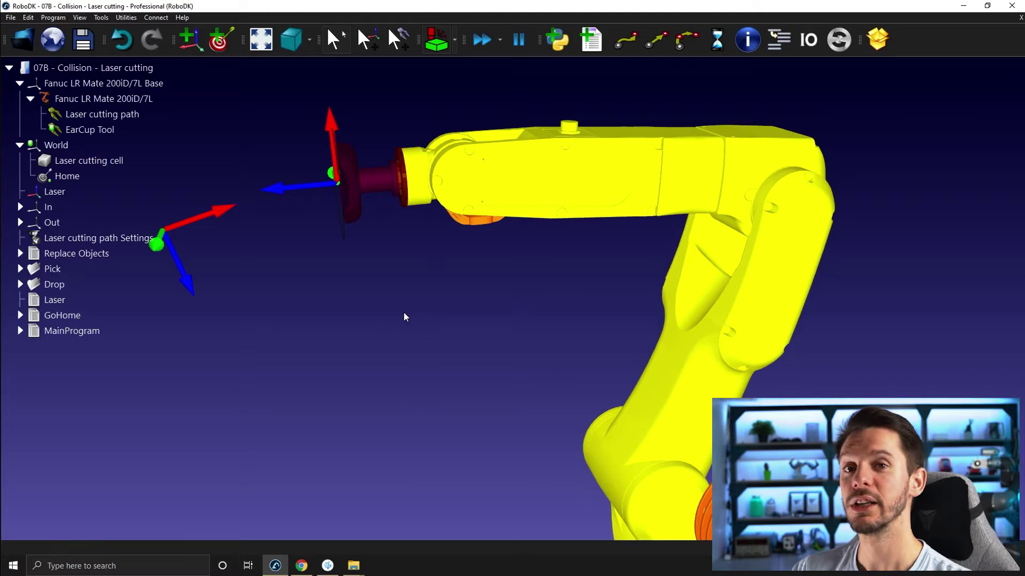
{"action": "mouse_move", "coordinate": [418, 357]}
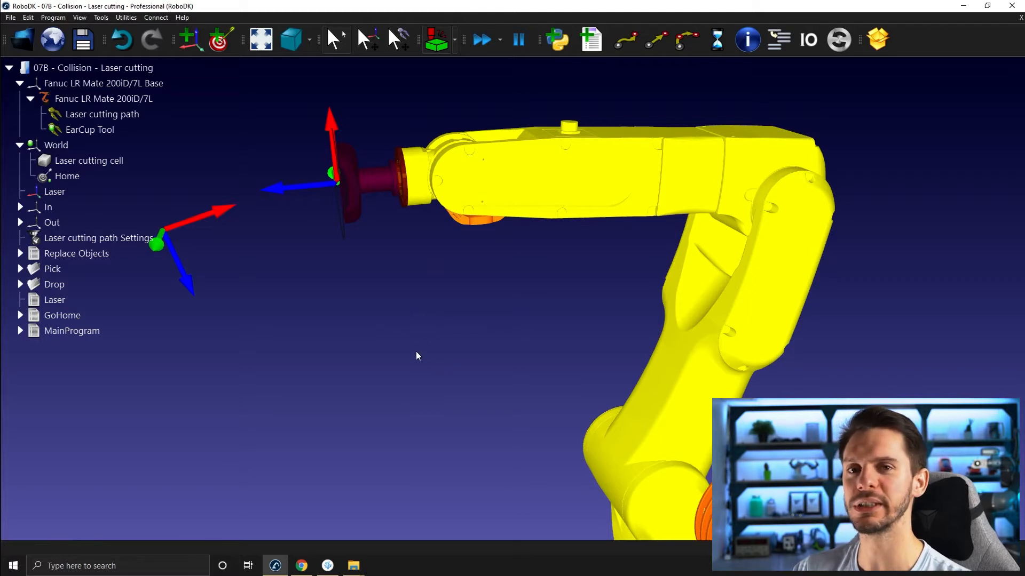
{"action": "mouse_move", "coordinate": [410, 373]}
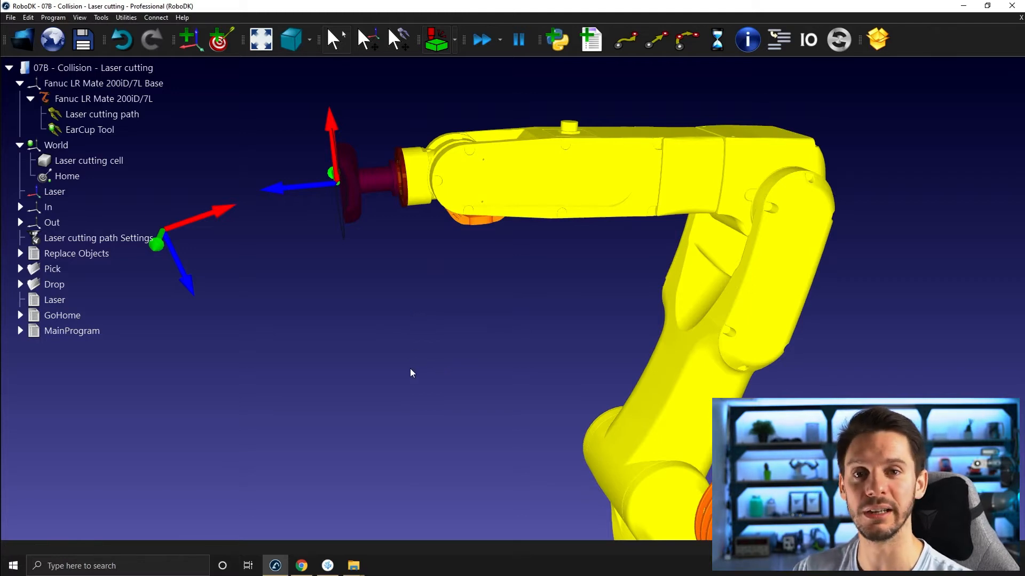
{"action": "mouse_move", "coordinate": [409, 381]}
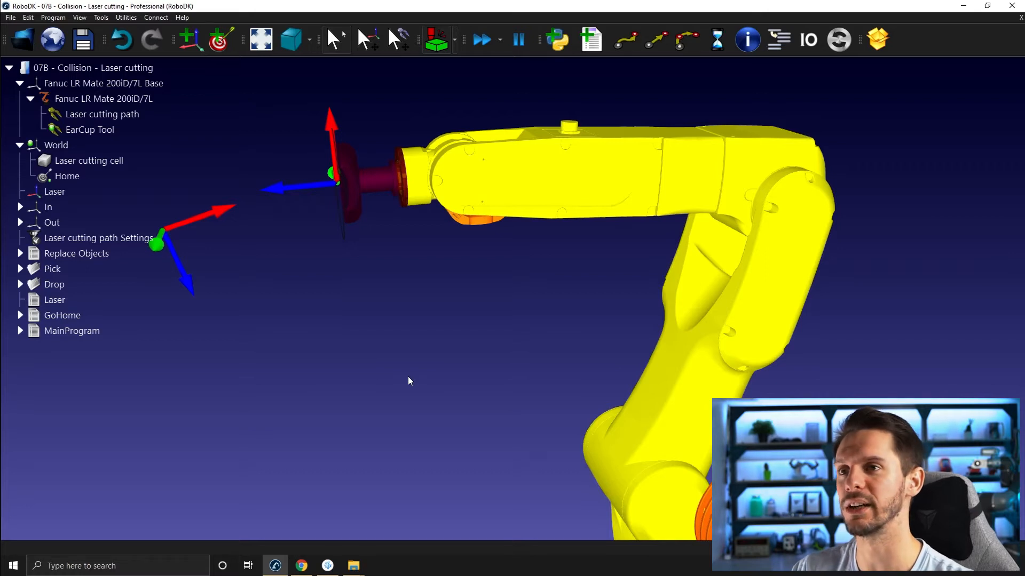
{"action": "mouse_move", "coordinate": [436, 39]}
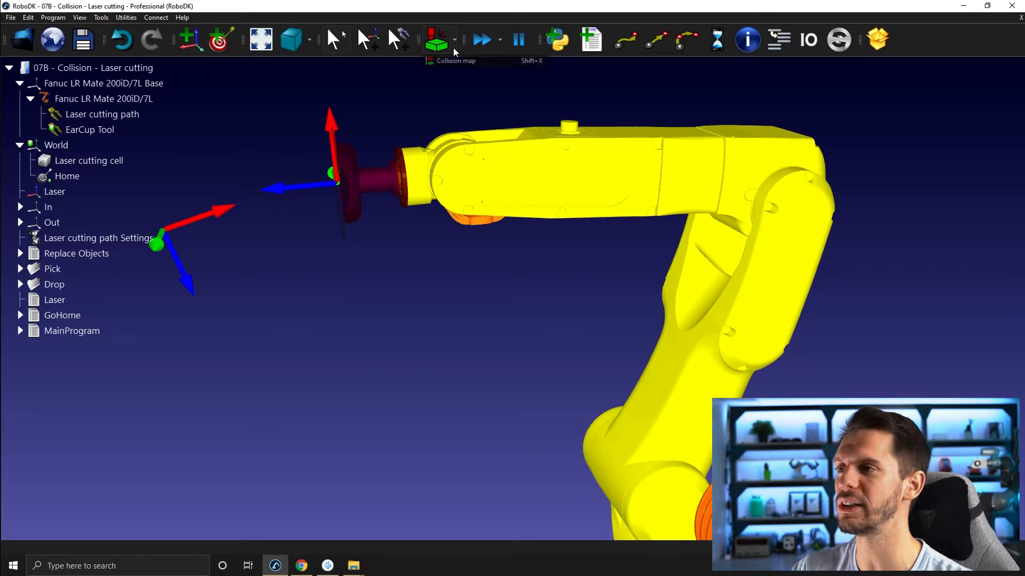
Show the Collision Map Settings, enlarge it and inspect the EarCup Tool collision pairs.
{"action": "left_click", "coordinate": [435, 40]}
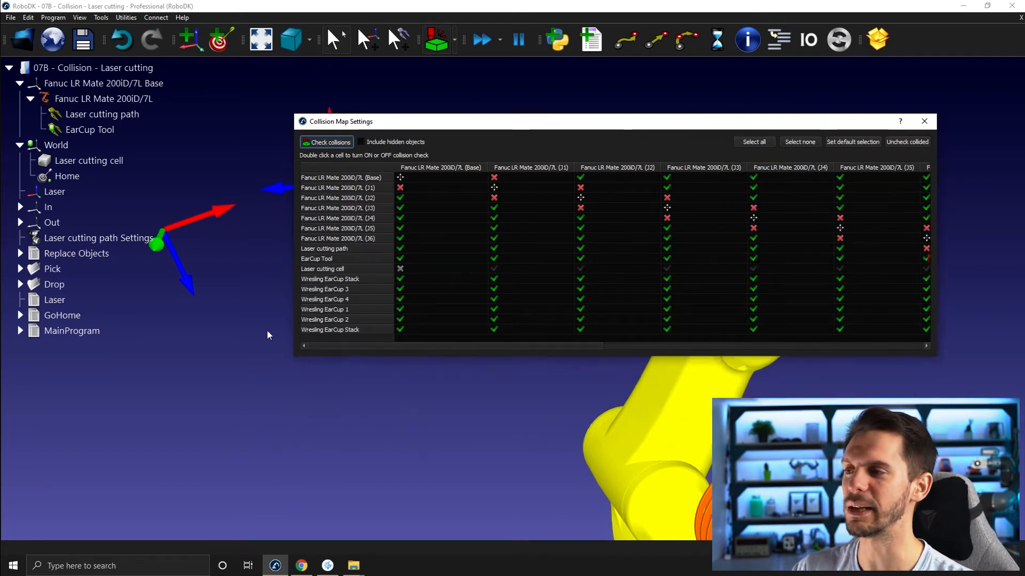
{"action": "left_click_drag", "start_coordinate": [343, 120], "coordinate": [231, 121]}
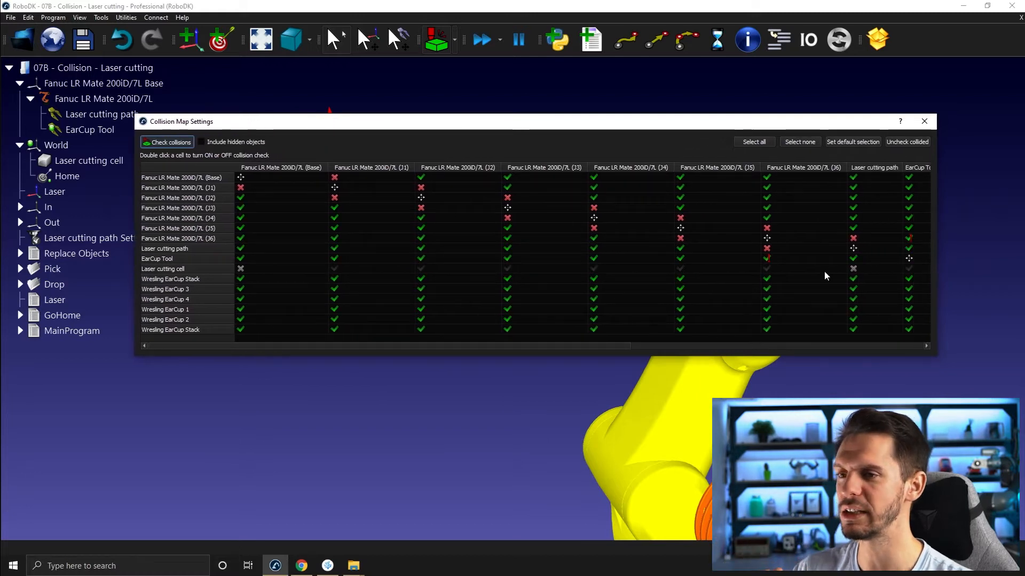
{"action": "mouse_move", "coordinate": [852, 249]}
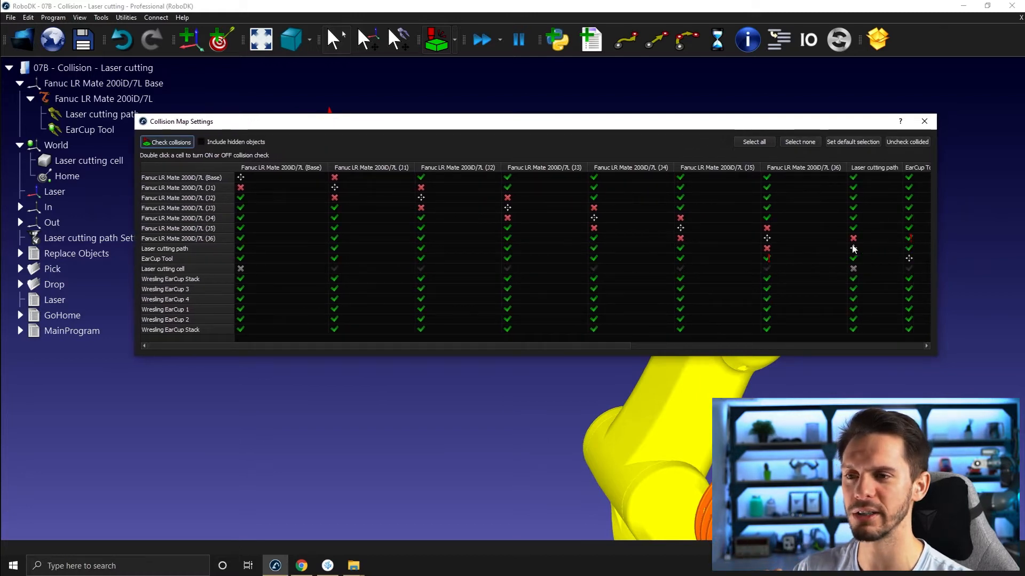
{"action": "left_click", "coordinate": [159, 258]}
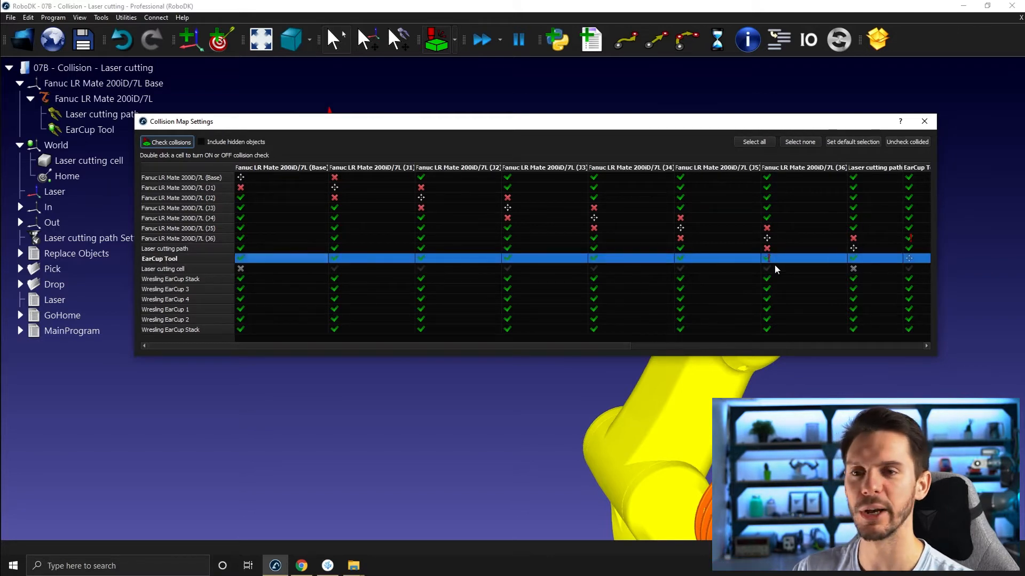
{"action": "mouse_move", "coordinate": [775, 268]}
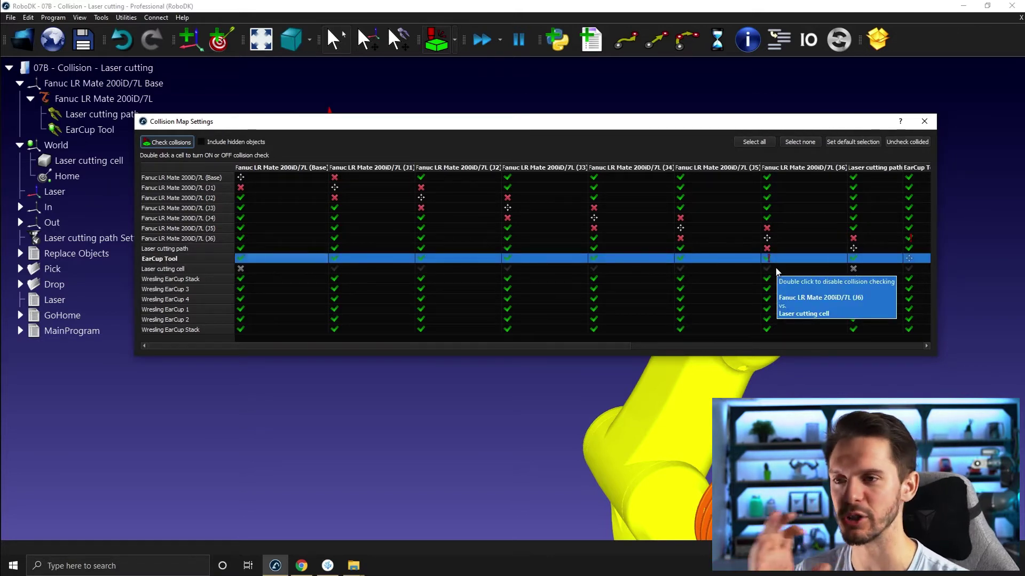
{"action": "mouse_move", "coordinate": [782, 174]}
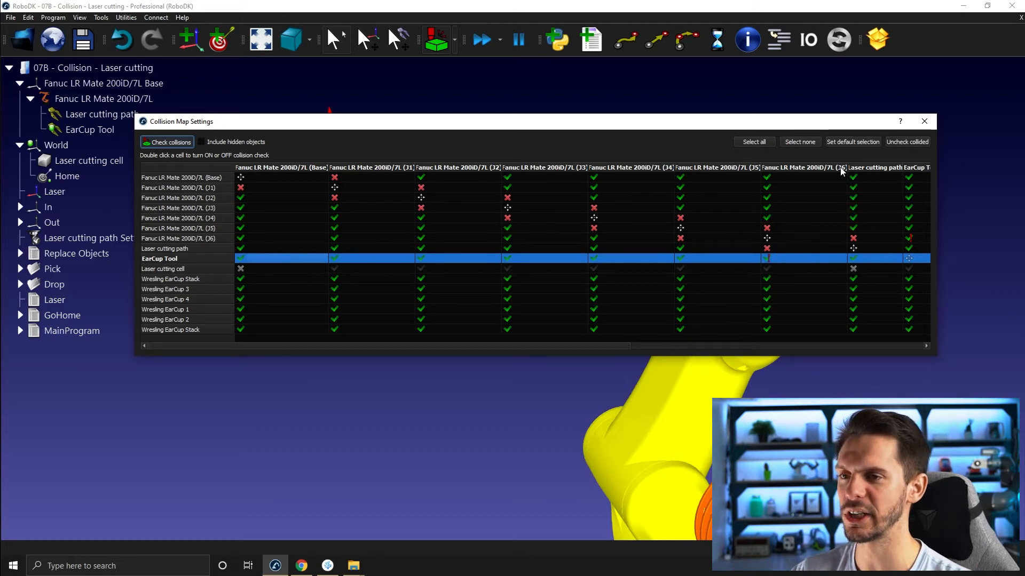
{"action": "mouse_move", "coordinate": [774, 261]}
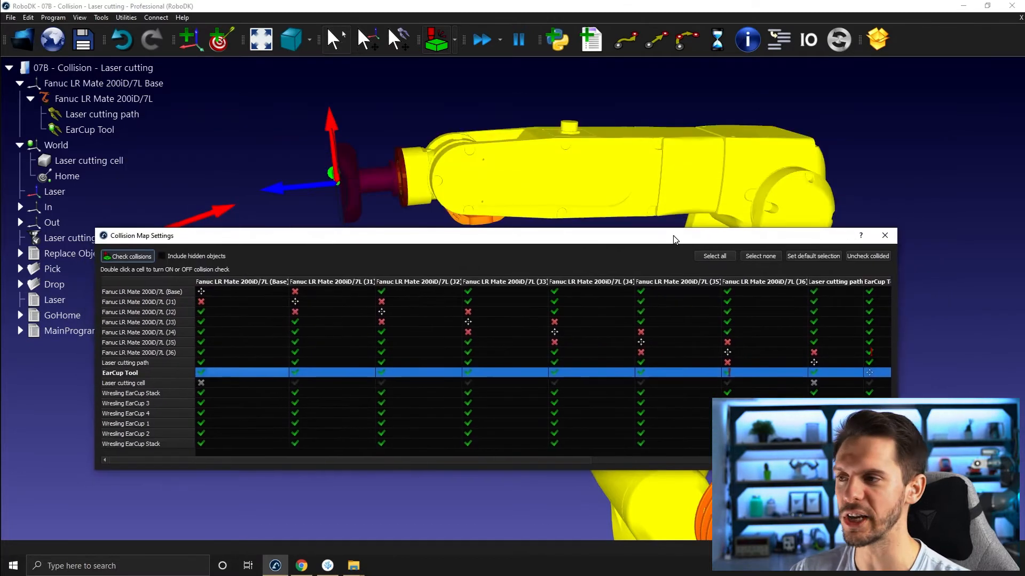
{"action": "mouse_move", "coordinate": [368, 184]}
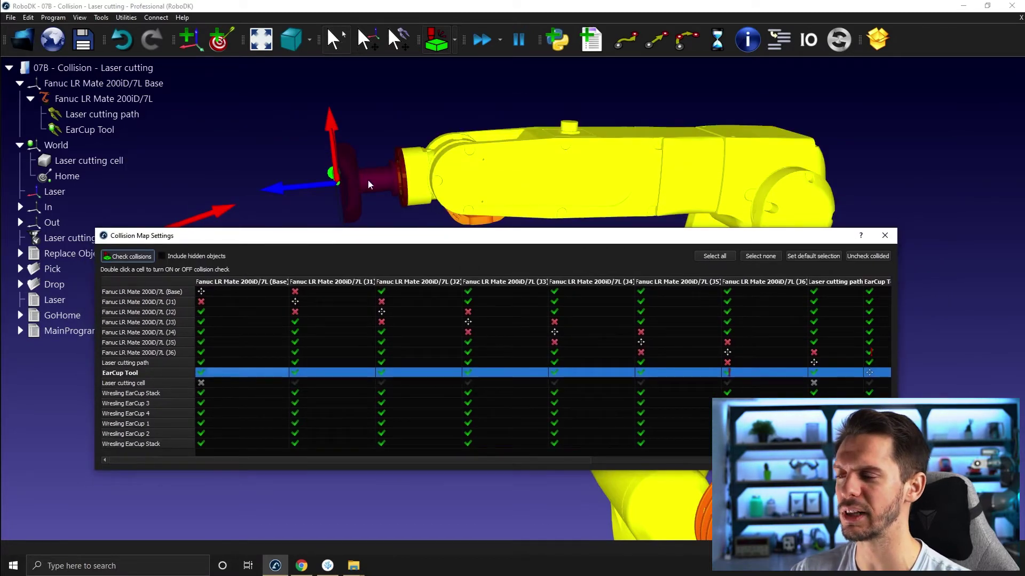
{"action": "mouse_move", "coordinate": [404, 176]}
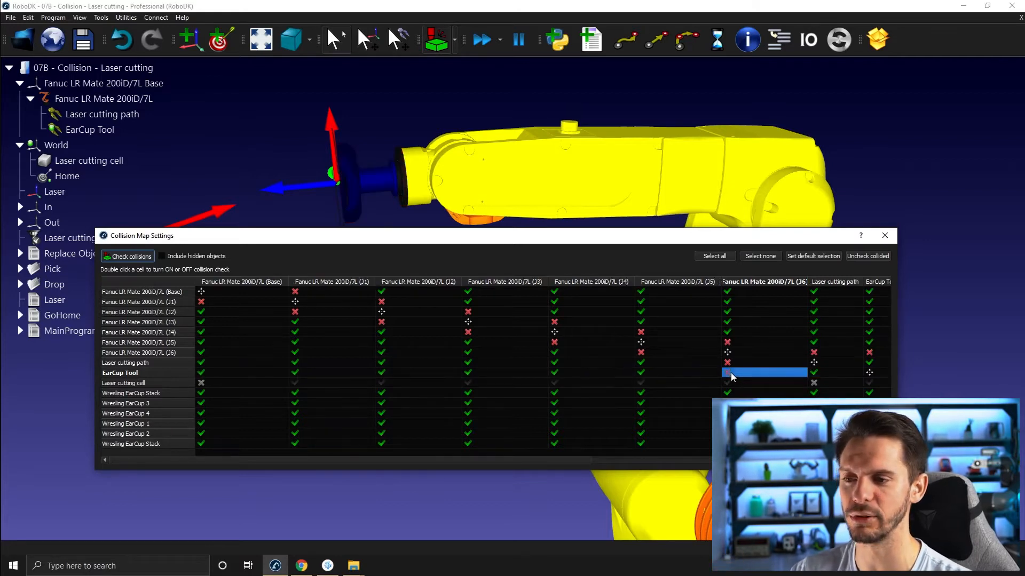
{"action": "mouse_move", "coordinate": [748, 356]}
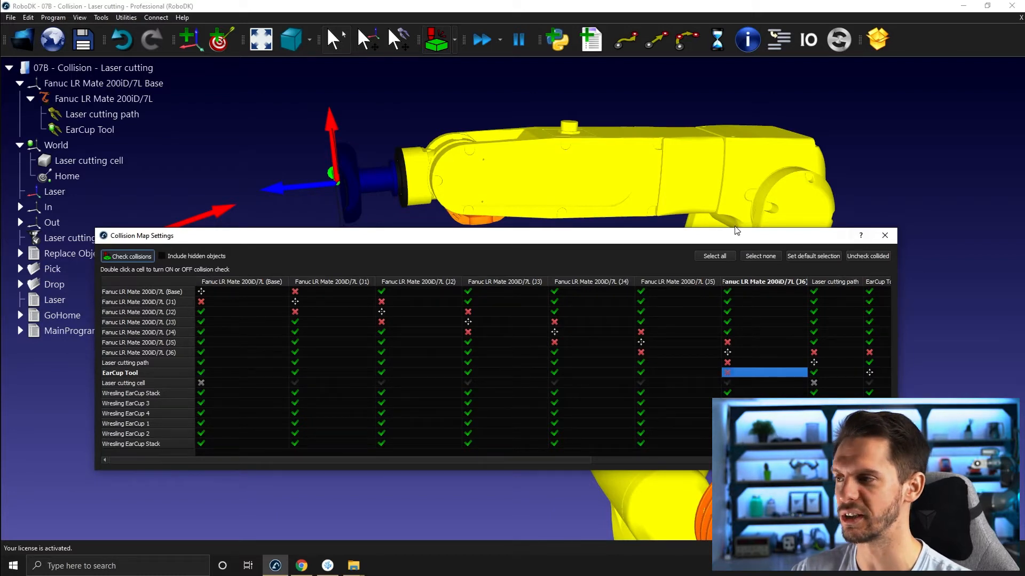
{"action": "mouse_move", "coordinate": [246, 257]}
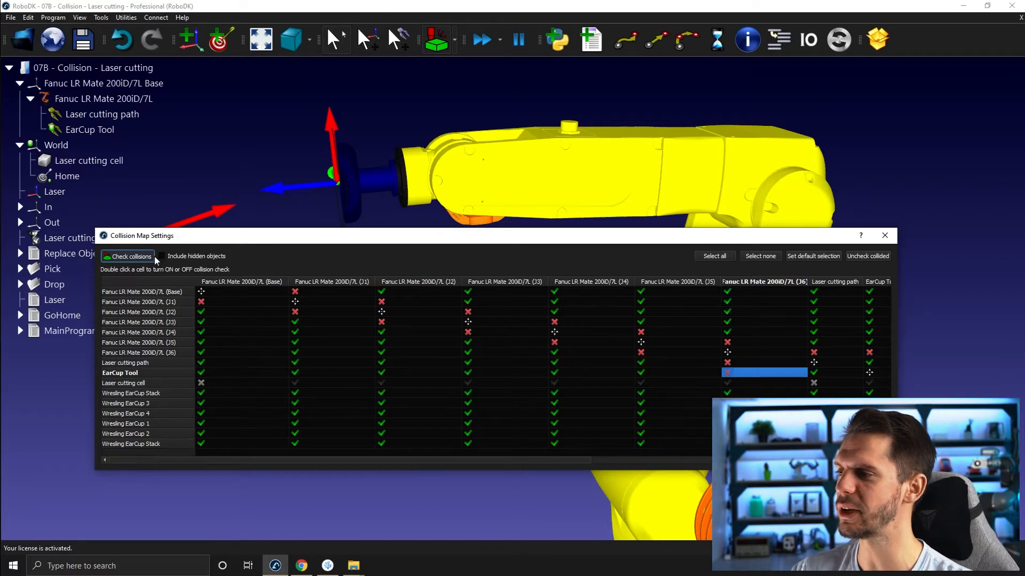
{"action": "mouse_move", "coordinate": [185, 265]}
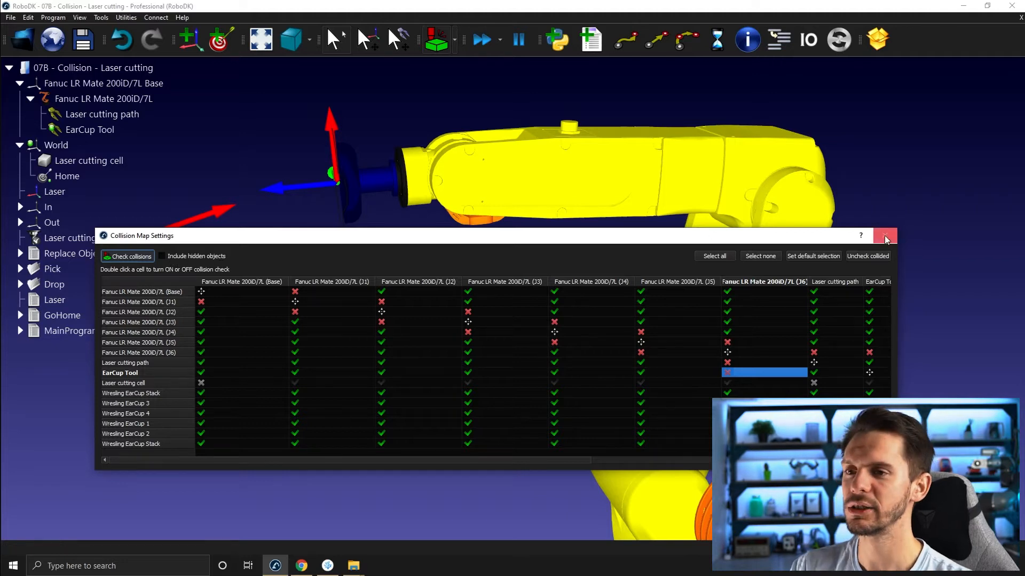
Close the collision map, then toggle the Laser cutting cell hidden and visible again.
{"action": "left_click", "coordinate": [884, 236]}
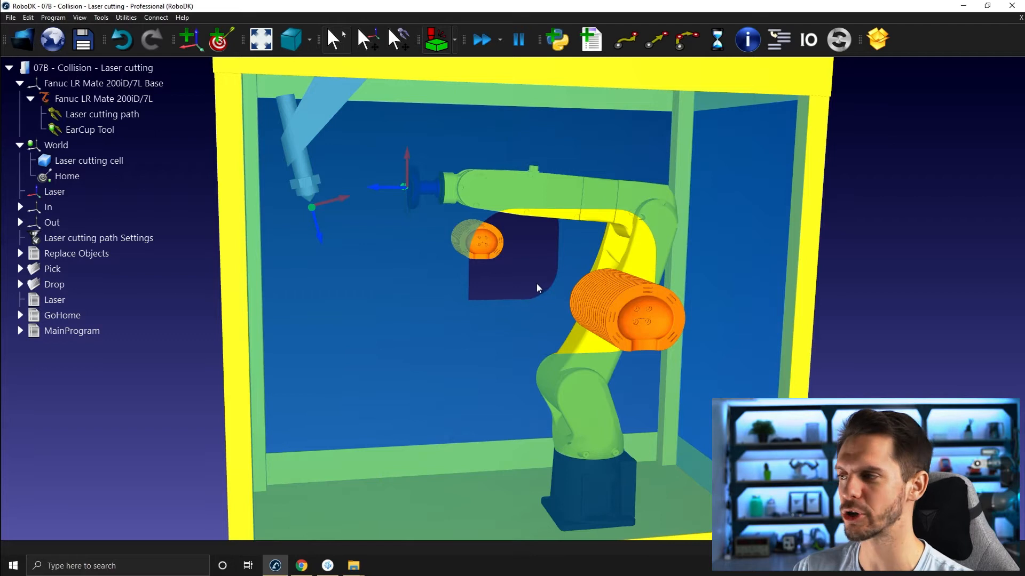
{"action": "left_click", "coordinate": [89, 160]}
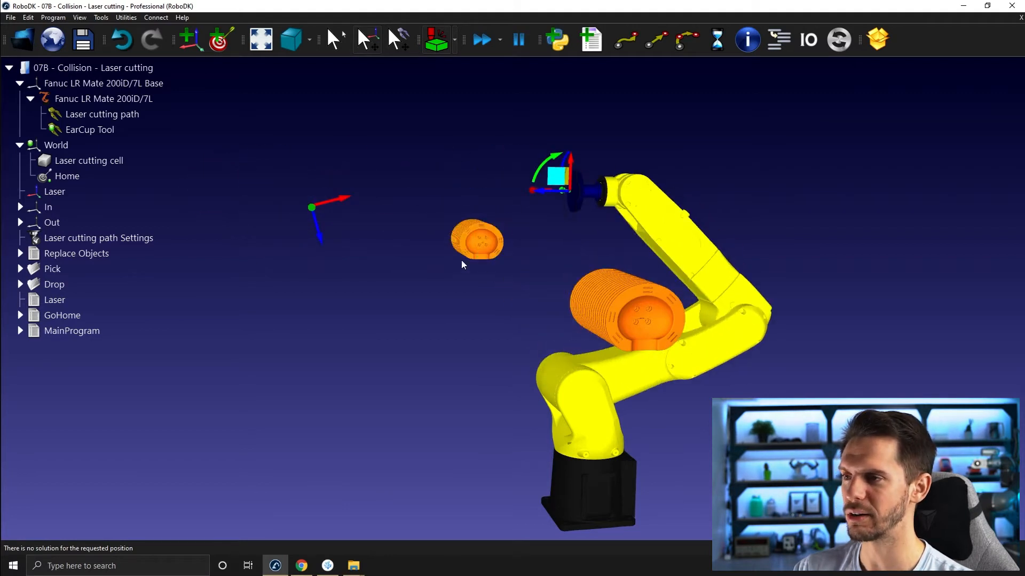
{"action": "left_click", "coordinate": [88, 160]}
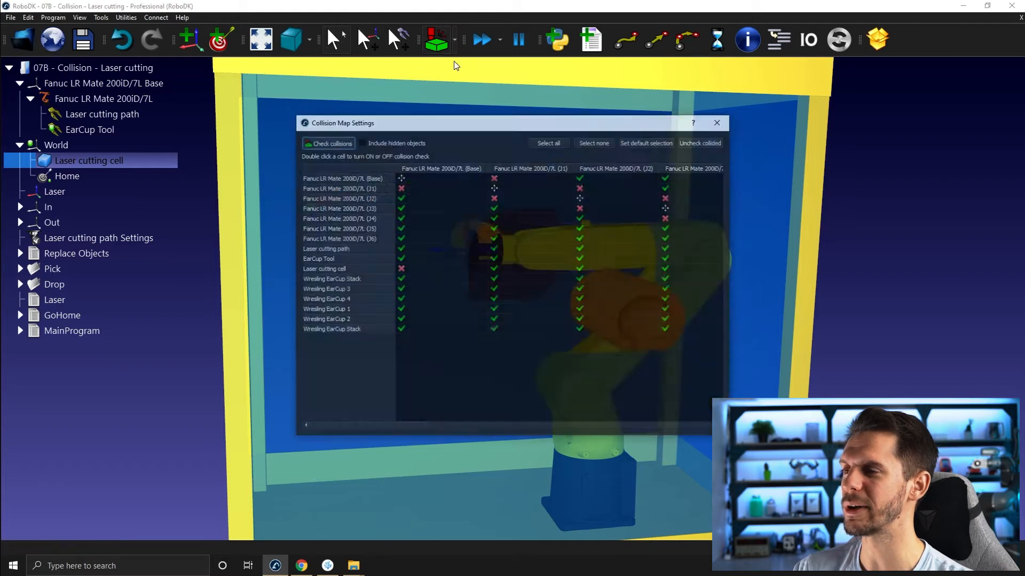
Tick 'Include hidden objects' in Collision Map Settings and close the window.
{"action": "left_click", "coordinate": [361, 141]}
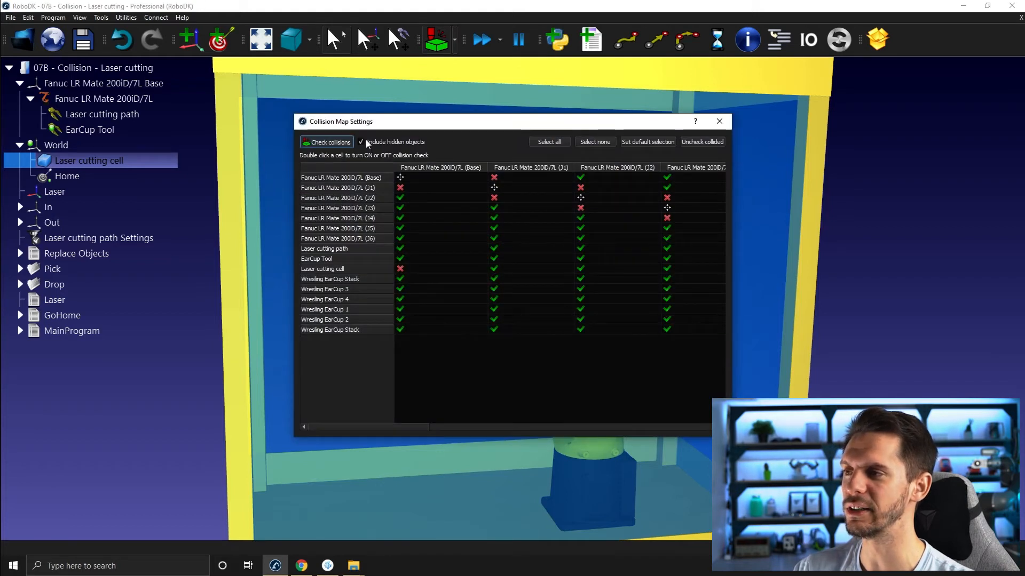
{"action": "left_click", "coordinate": [718, 122]}
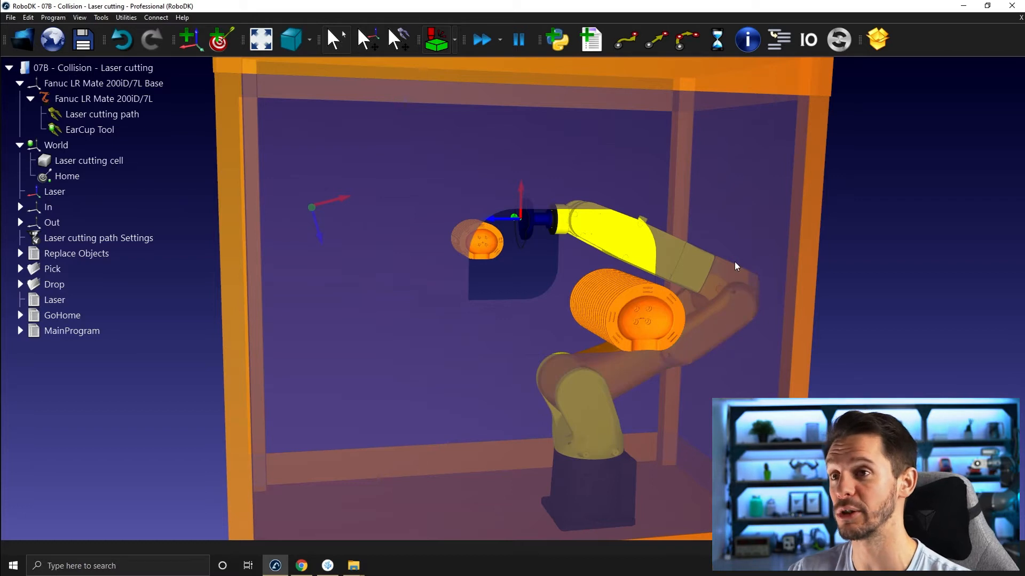
{"action": "mouse_move", "coordinate": [746, 266]}
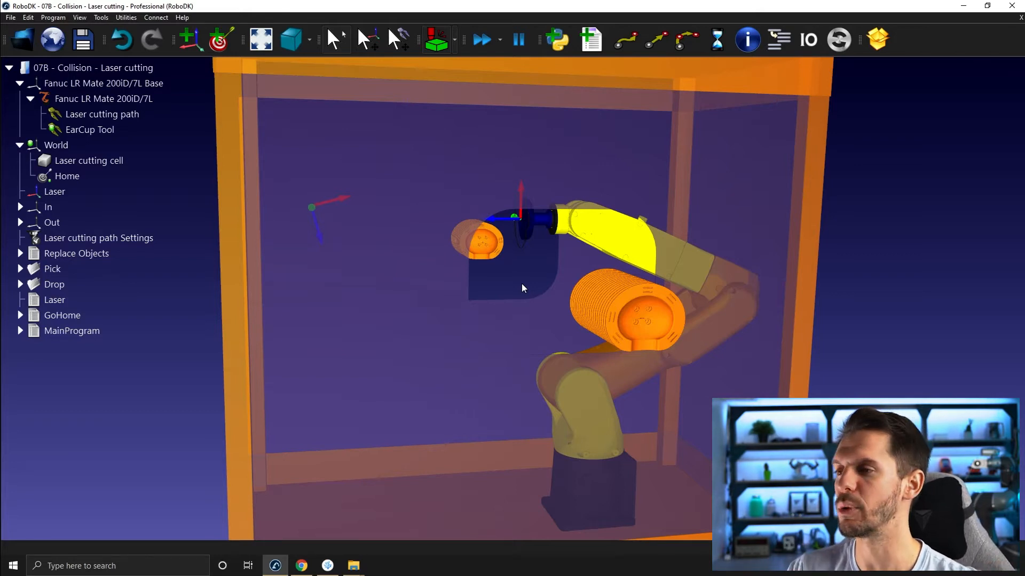
Select the robot arm and the Laser cutting cell in turn, leaving the cell selected.
{"action": "left_click", "coordinate": [89, 161]}
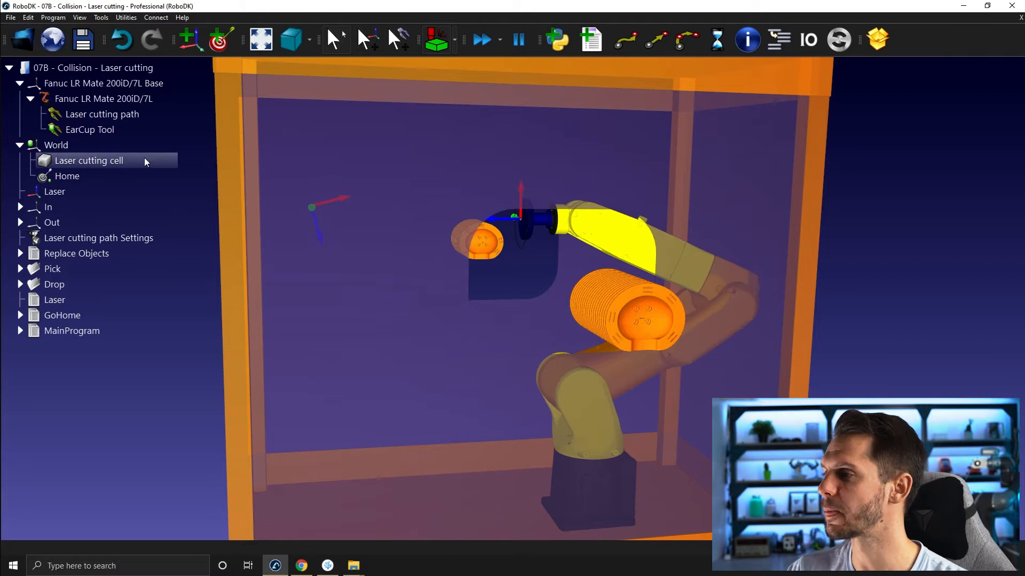
{"action": "left_click", "coordinate": [88, 160]}
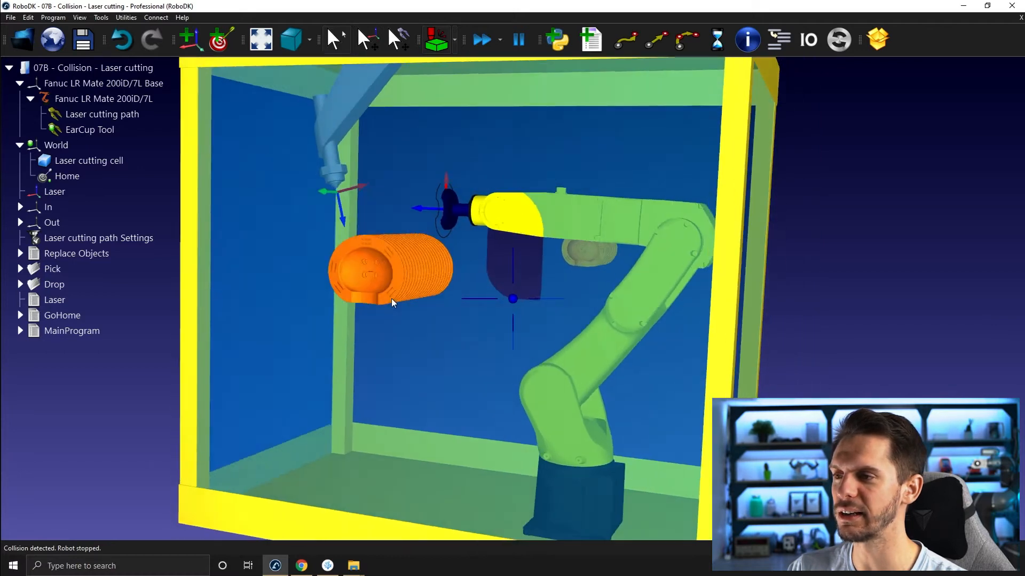
{"action": "left_click", "coordinate": [103, 98]}
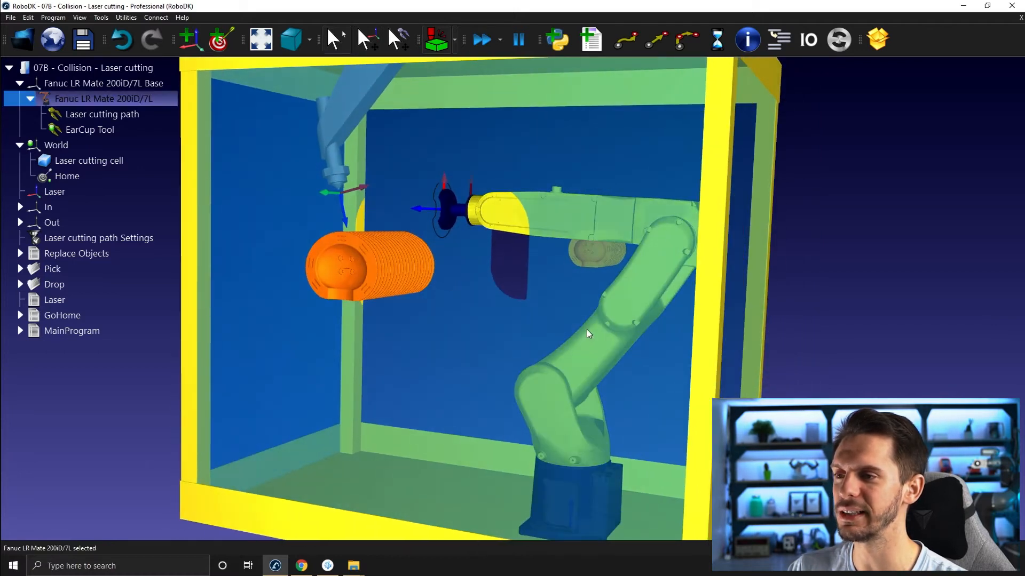
{"action": "left_click", "coordinate": [89, 161]}
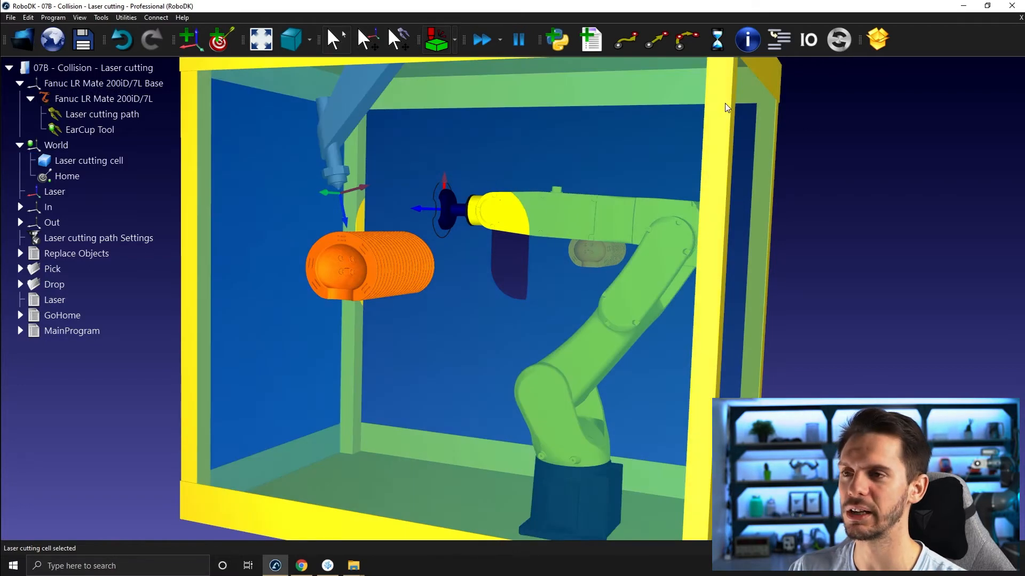
Edit the Laser cutting cell's blue panel colour Alpha channel to make the panels translucent.
{"action": "double_click", "coordinate": [89, 161]}
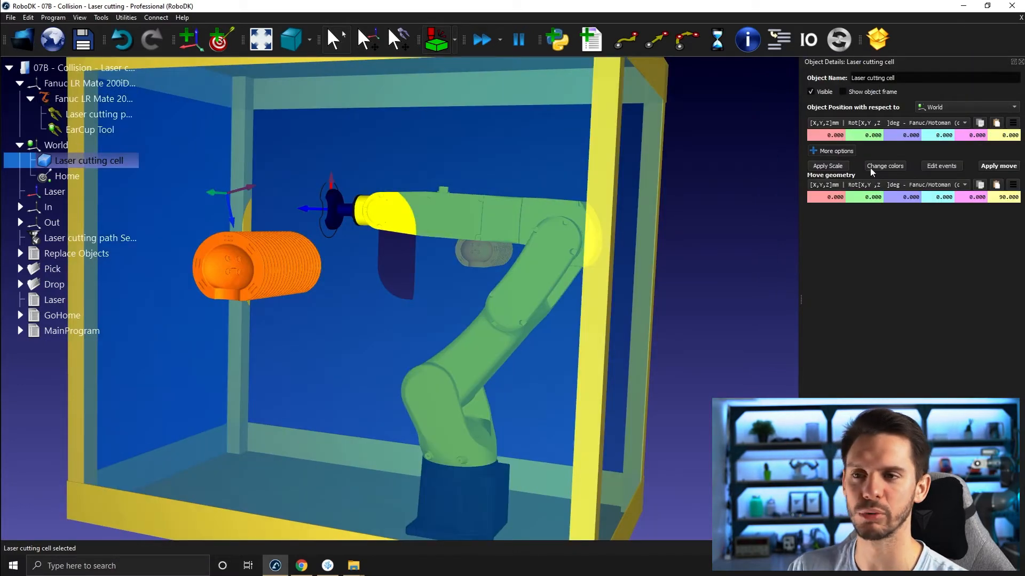
{"action": "left_click", "coordinate": [883, 165]}
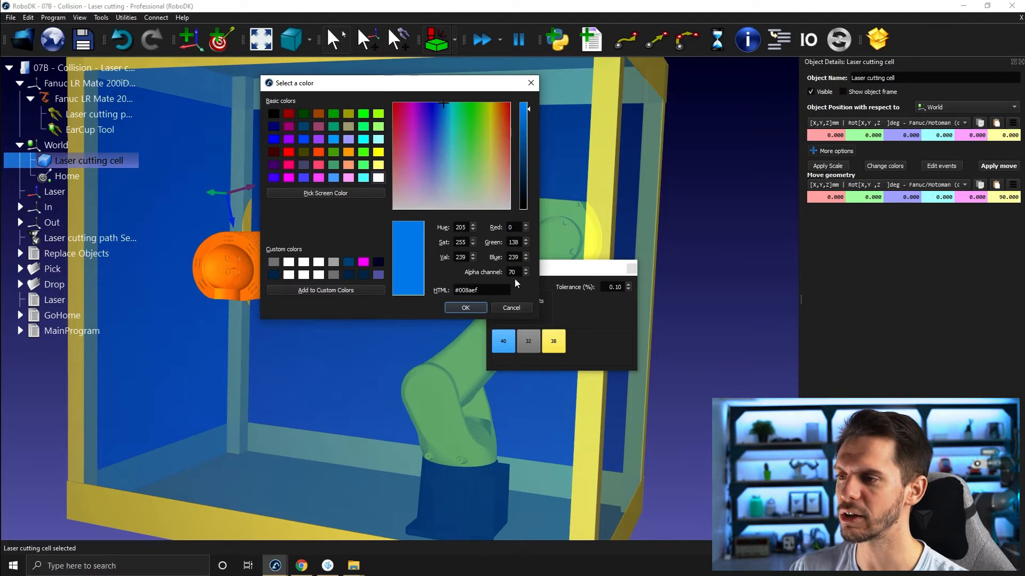
{"action": "triple_click", "coordinate": [513, 272]}
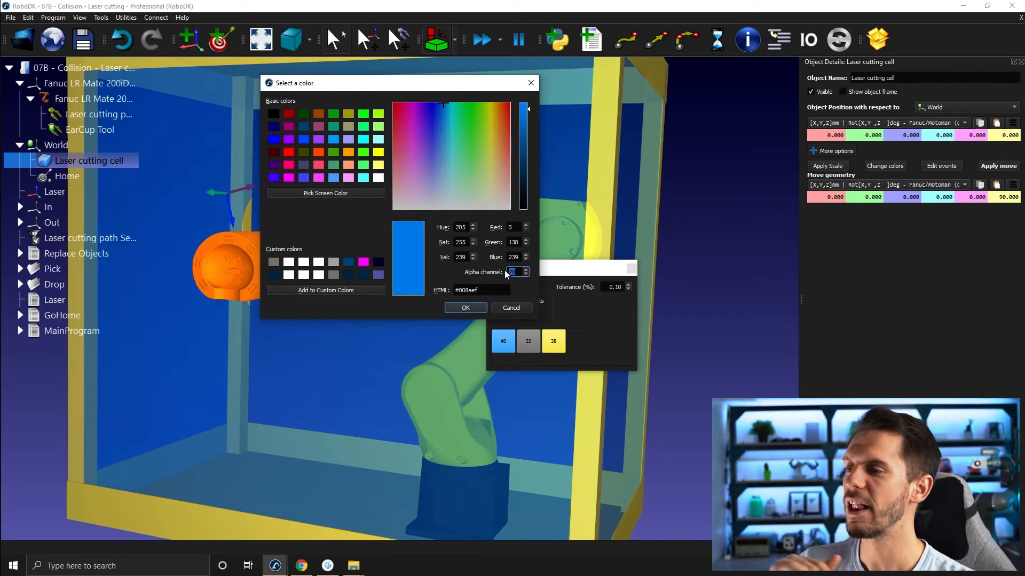
{"action": "left_click", "coordinate": [464, 308]}
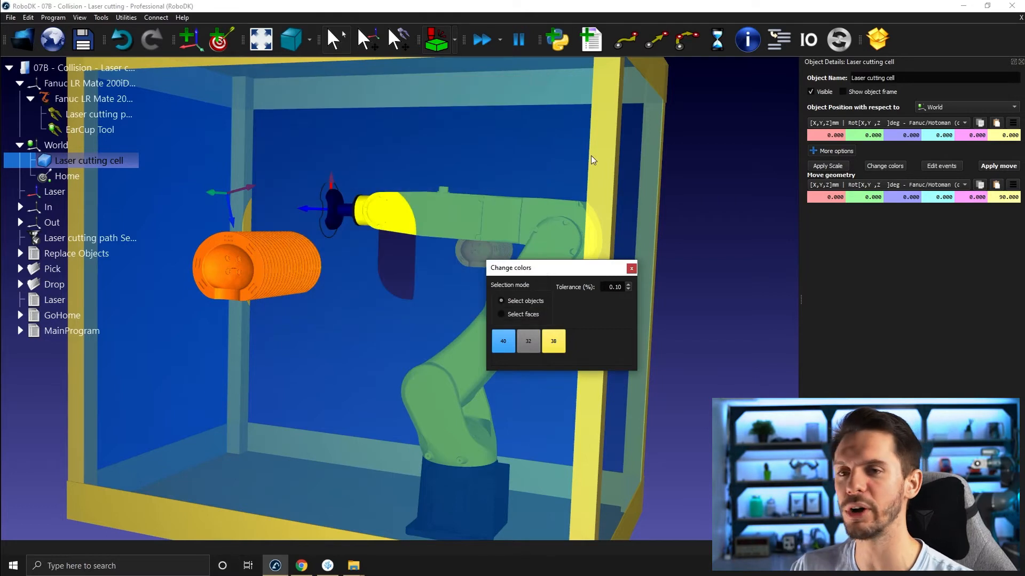
Close the colour options, reselect the robot and cell, and close the Object Details panel.
{"action": "left_click", "coordinate": [631, 269]}
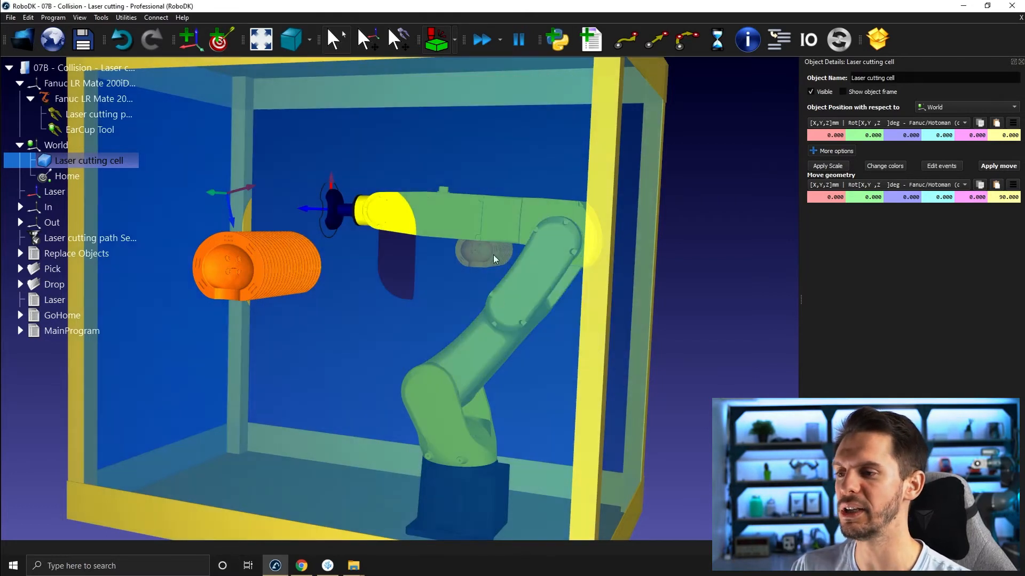
{"action": "left_click", "coordinate": [94, 98]}
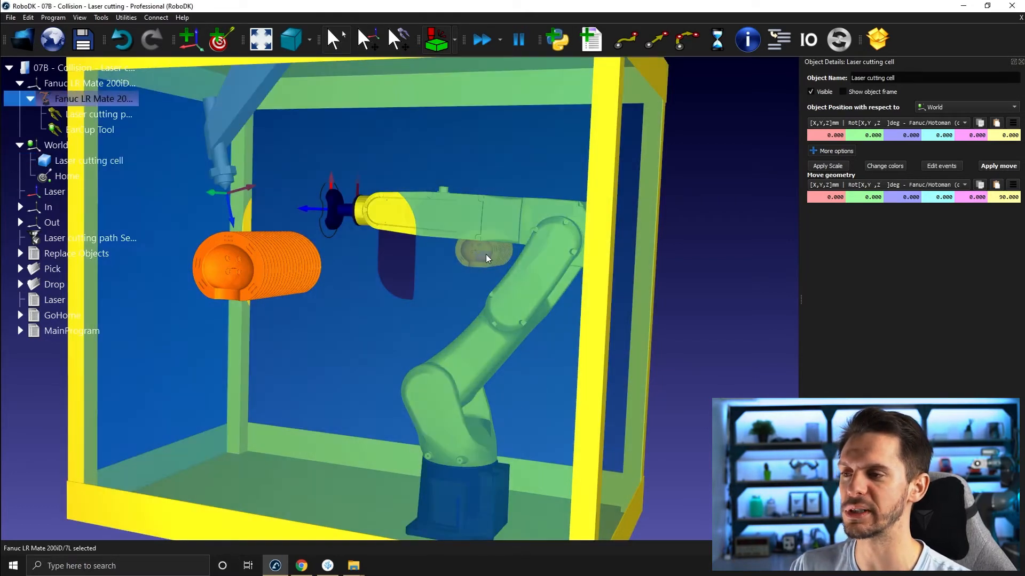
{"action": "mouse_move", "coordinate": [492, 271]}
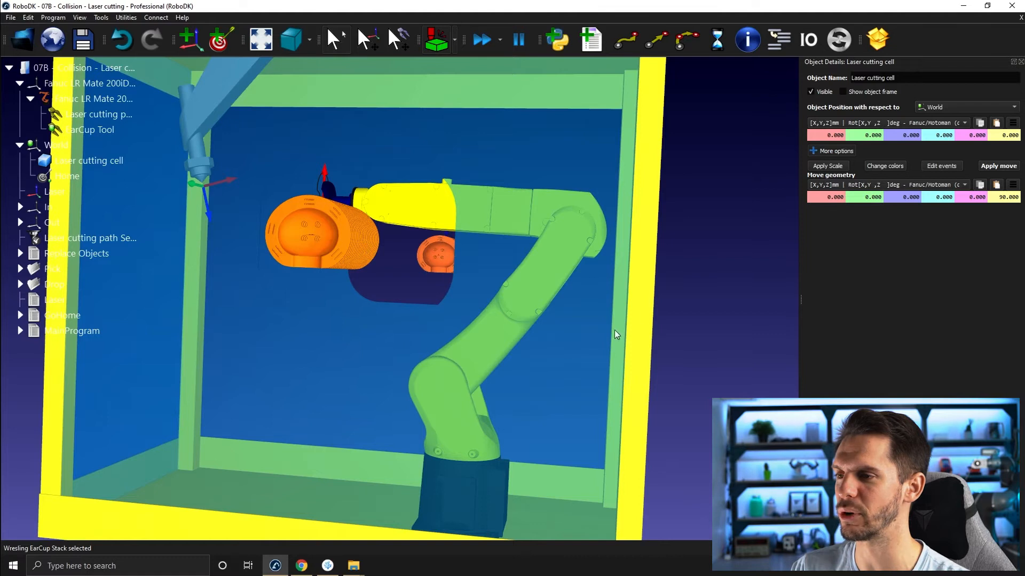
{"action": "left_click", "coordinate": [90, 161]}
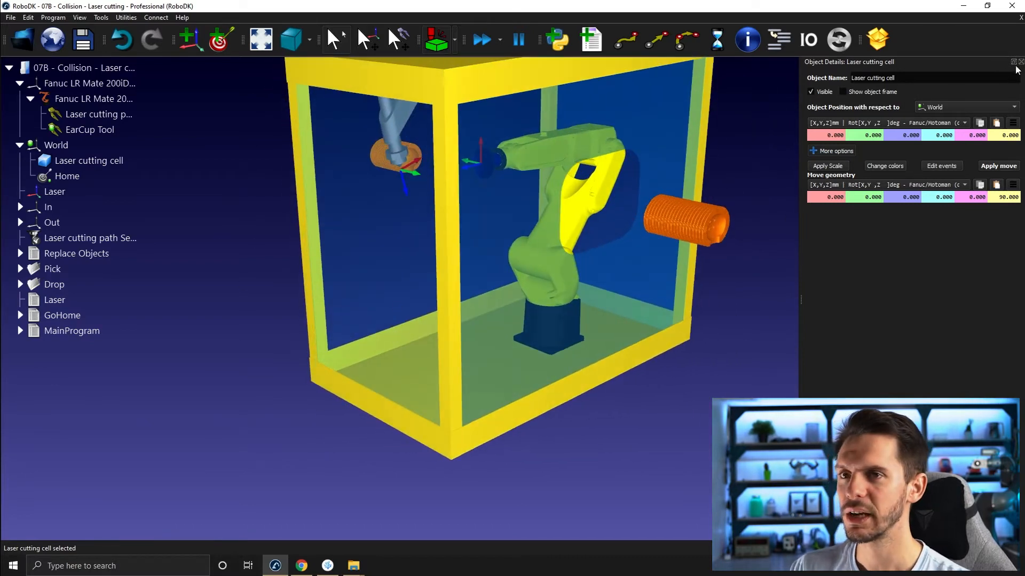
{"action": "left_click", "coordinate": [1017, 62]}
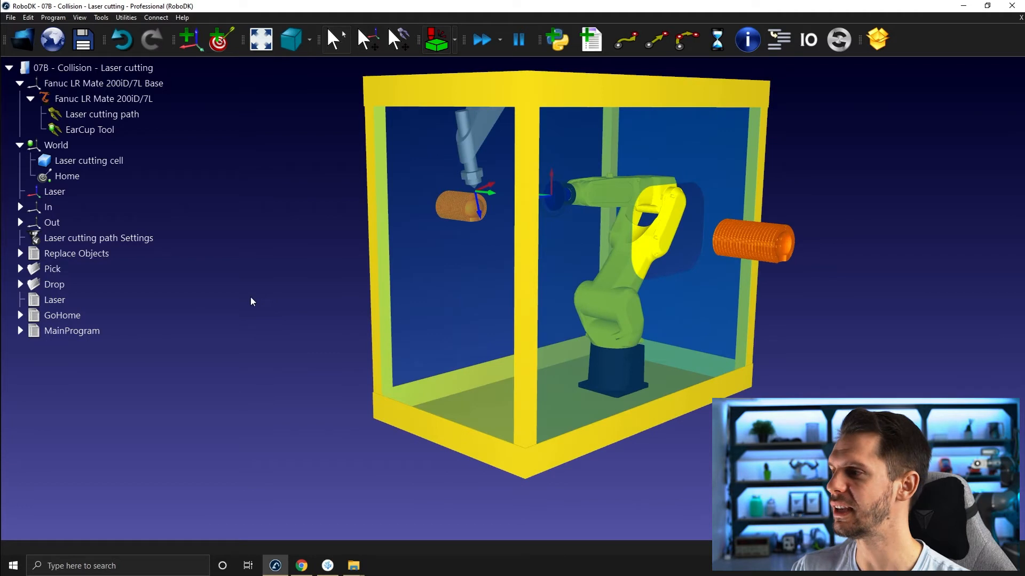
{"action": "left_click", "coordinate": [72, 330]}
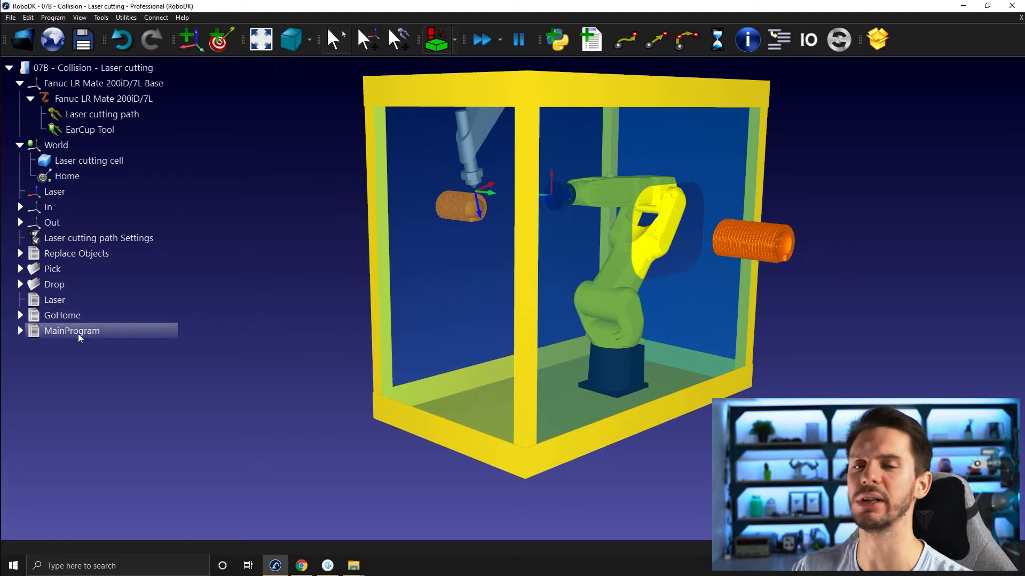
{"action": "mouse_move", "coordinate": [97, 380]}
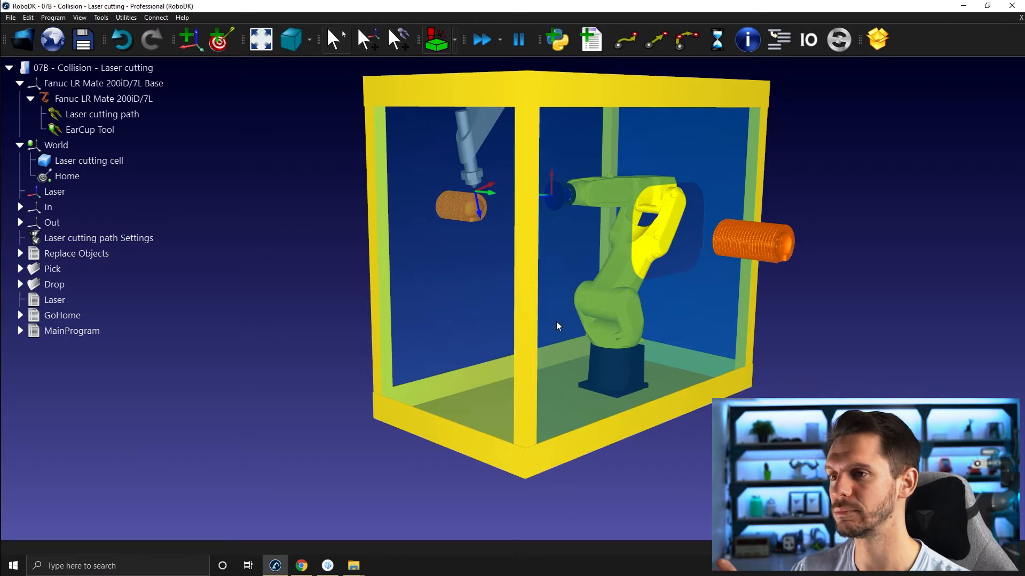
{"action": "mouse_move", "coordinate": [150, 388]}
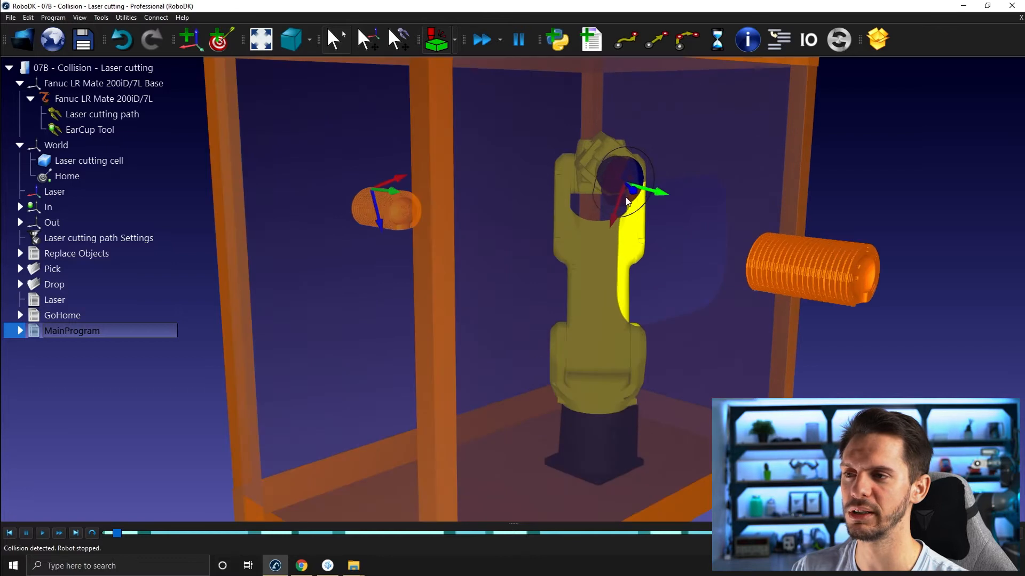
{"action": "mouse_move", "coordinate": [749, 147]}
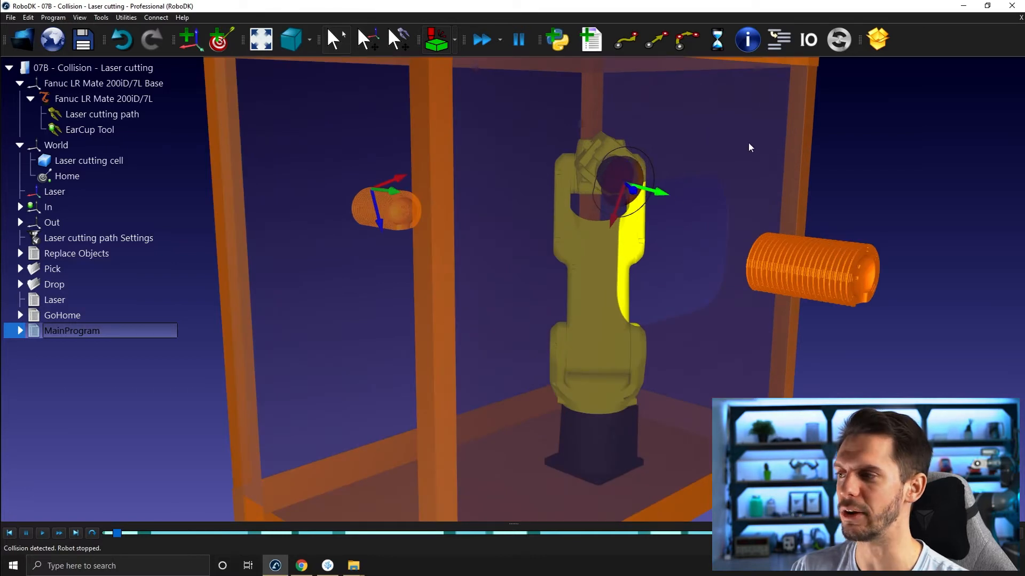
{"action": "mouse_move", "coordinate": [58, 329]}
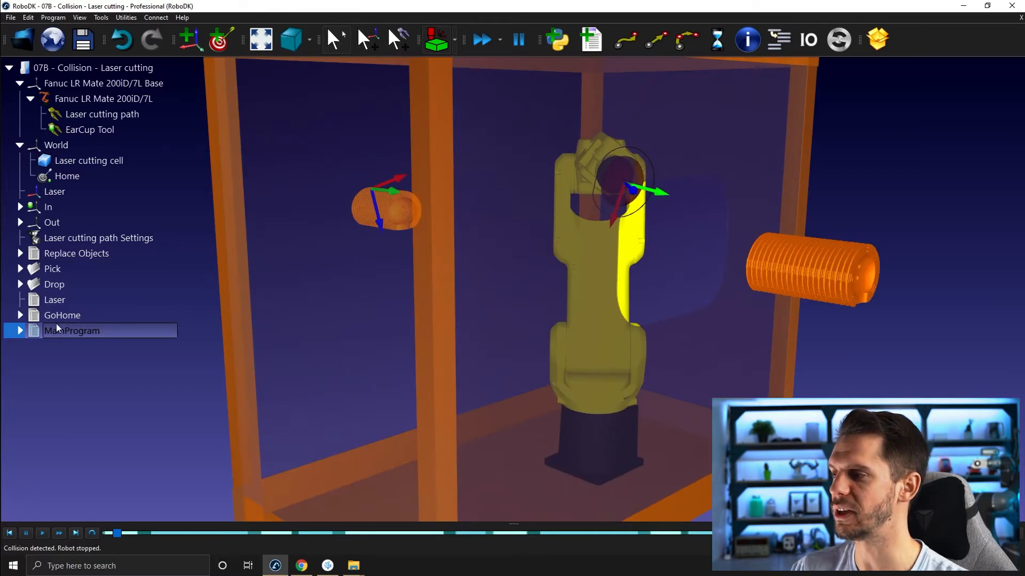
{"action": "mouse_move", "coordinate": [670, 247]}
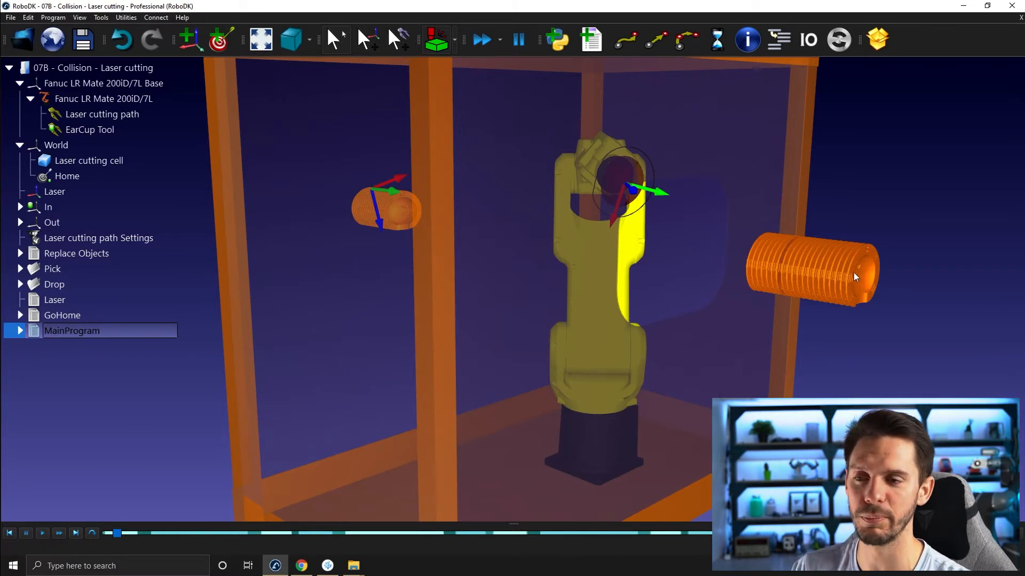
{"action": "mouse_move", "coordinate": [778, 286]}
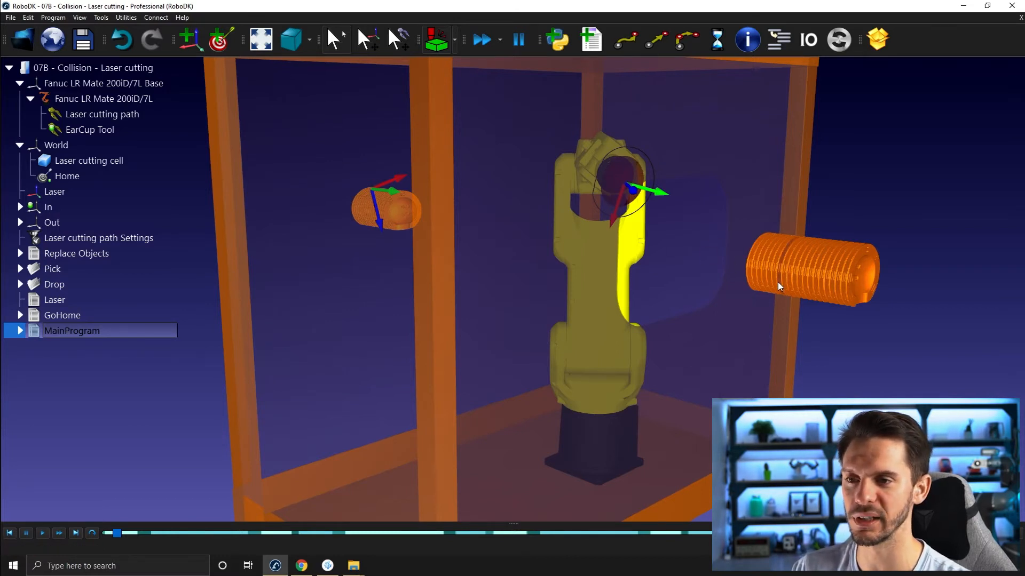
{"action": "mouse_move", "coordinate": [577, 232]}
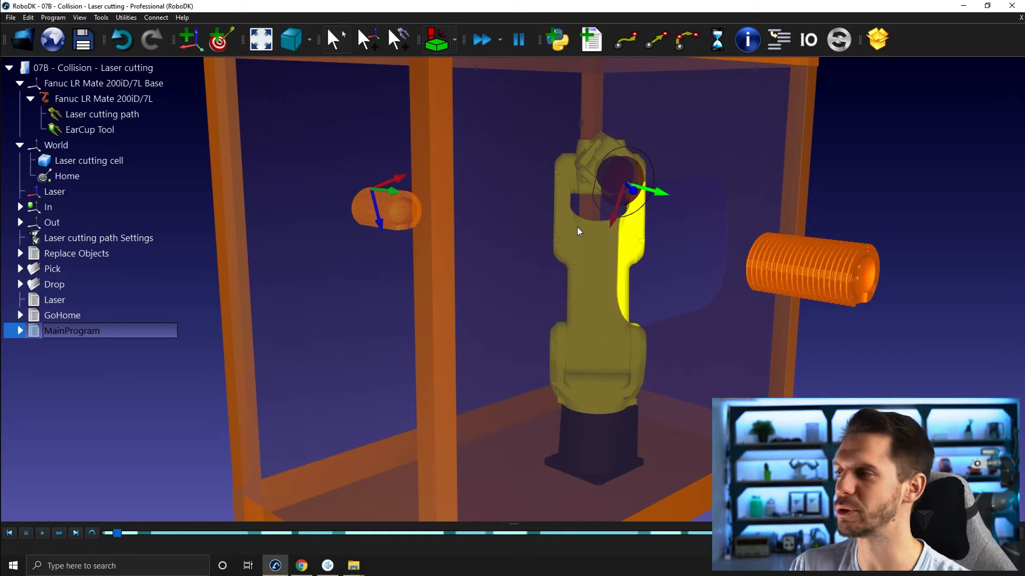
Expand the In folder, select MainProgram and run it until the collision stops the robot.
{"action": "left_click", "coordinate": [20, 207]}
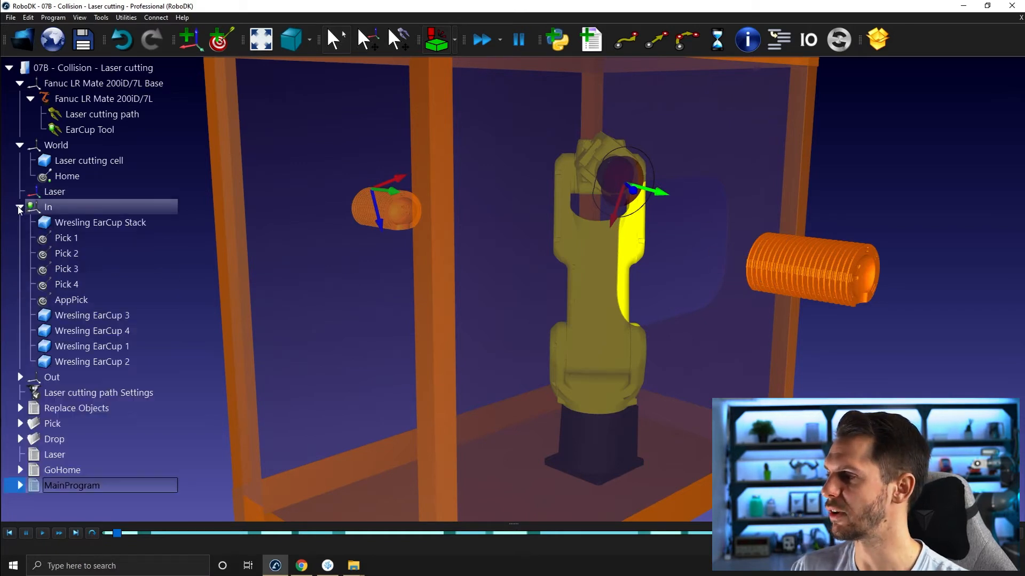
{"action": "left_click", "coordinate": [92, 315]}
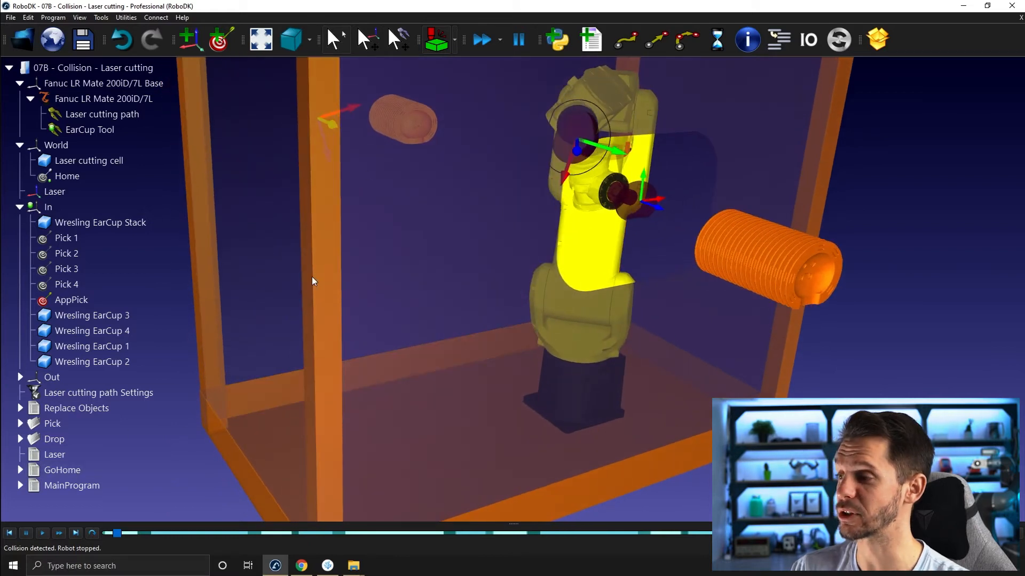
{"action": "left_click", "coordinate": [71, 486]}
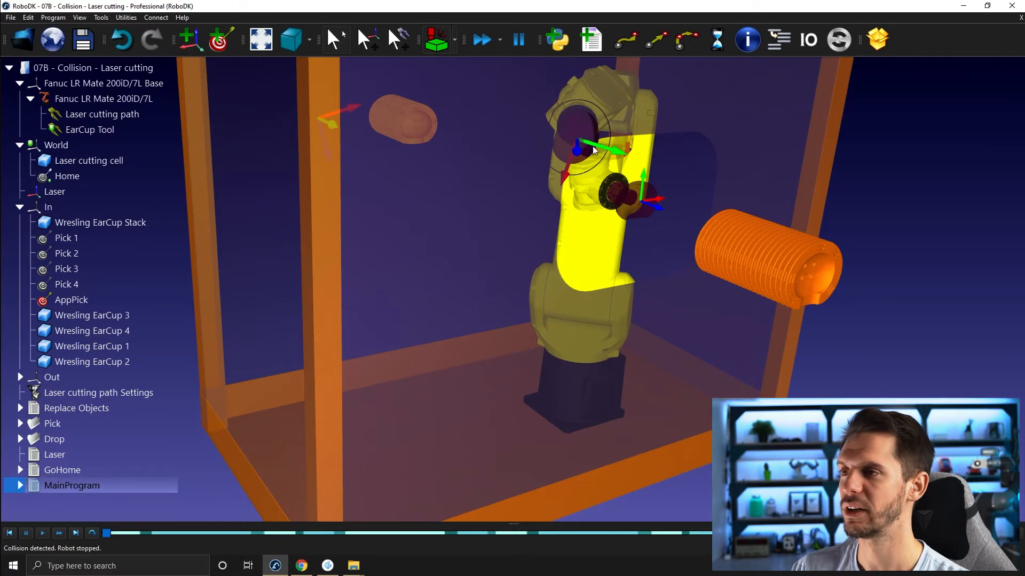
{"action": "left_click", "coordinate": [66, 176]}
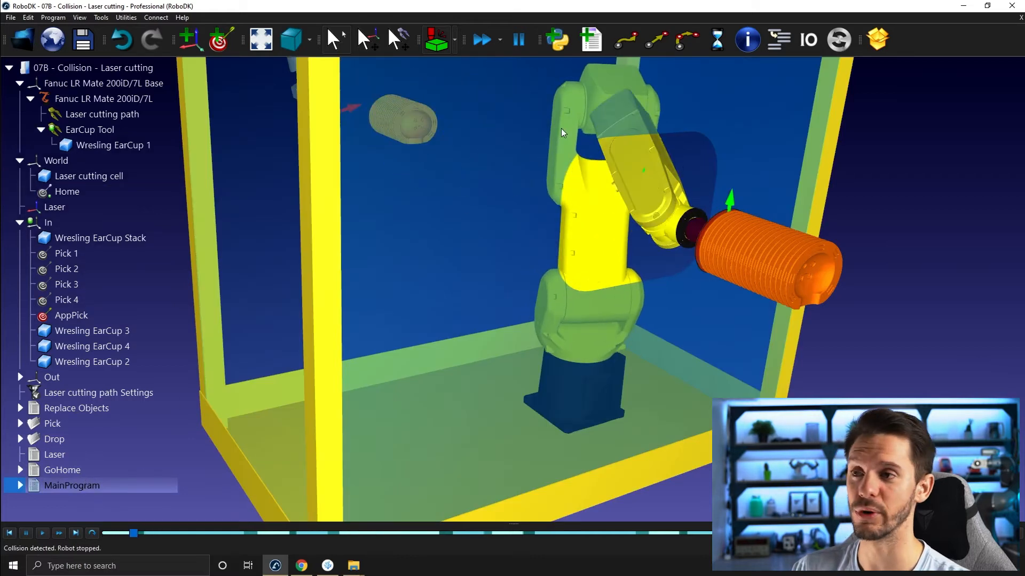
Bring up the context menu for Wresling EarCup 1 to examine the flagged collision.
{"action": "right_click", "coordinate": [71, 315]}
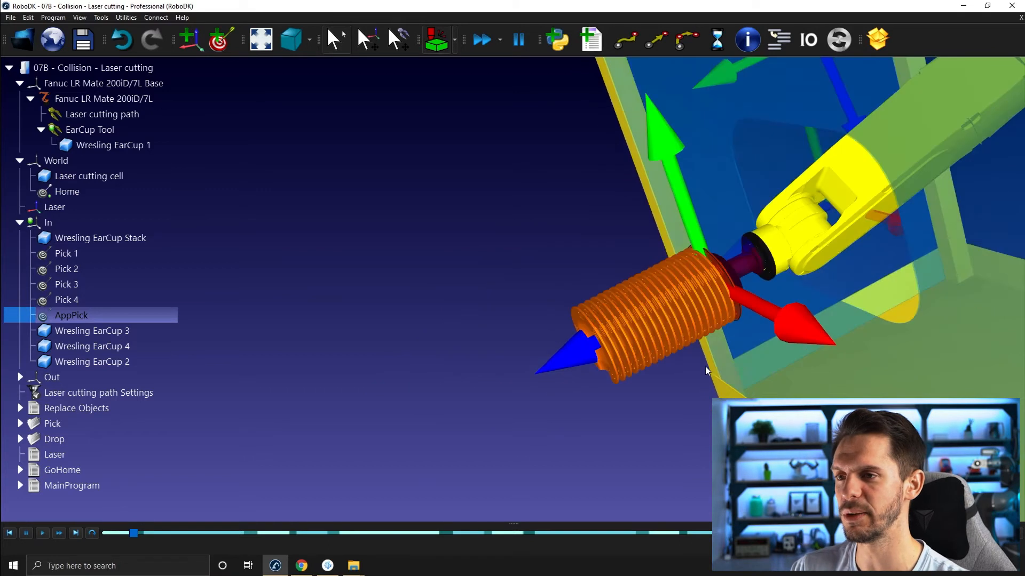
{"action": "mouse_move", "coordinate": [706, 295]}
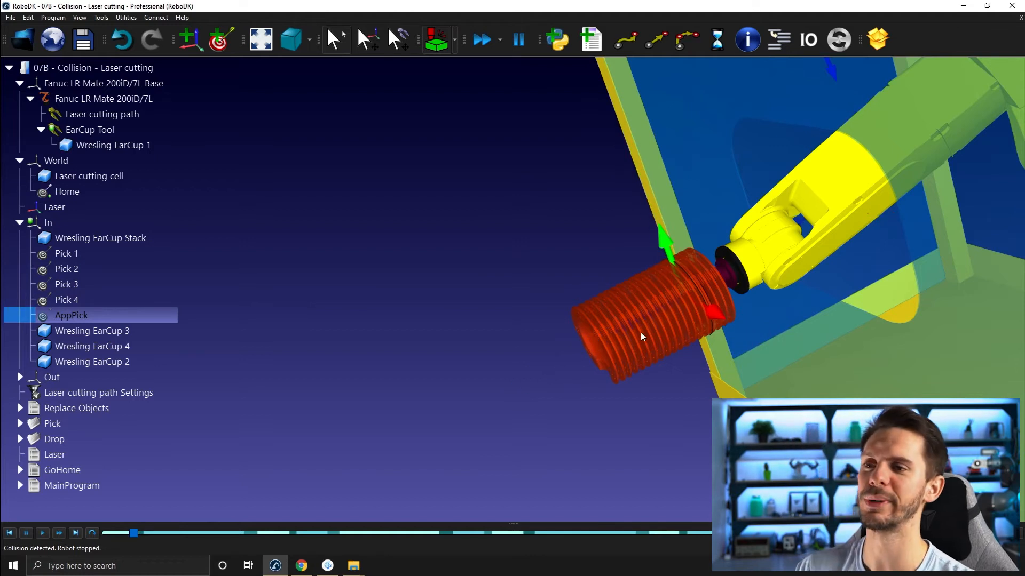
{"action": "mouse_move", "coordinate": [631, 309]}
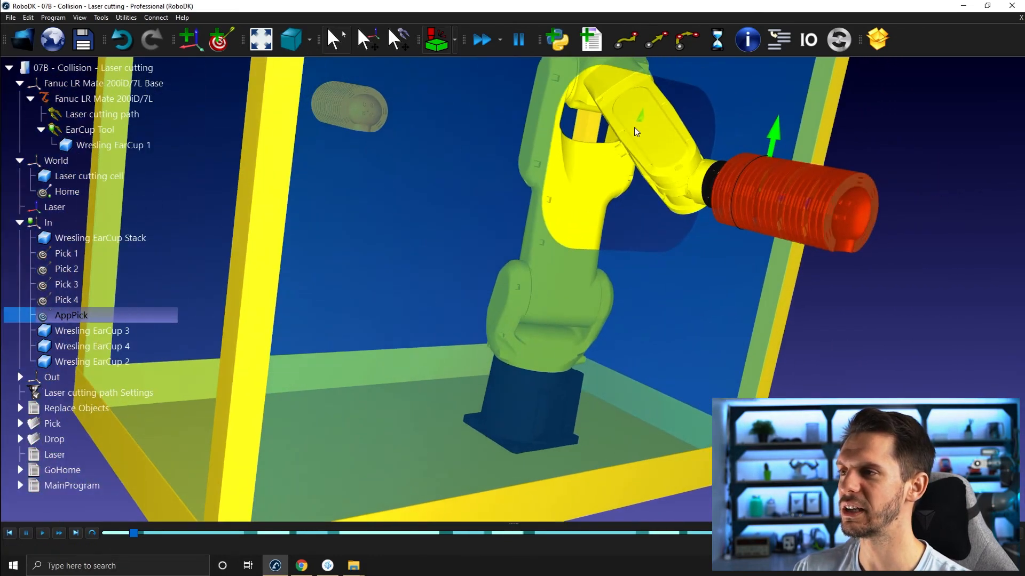
{"action": "mouse_move", "coordinate": [435, 40]}
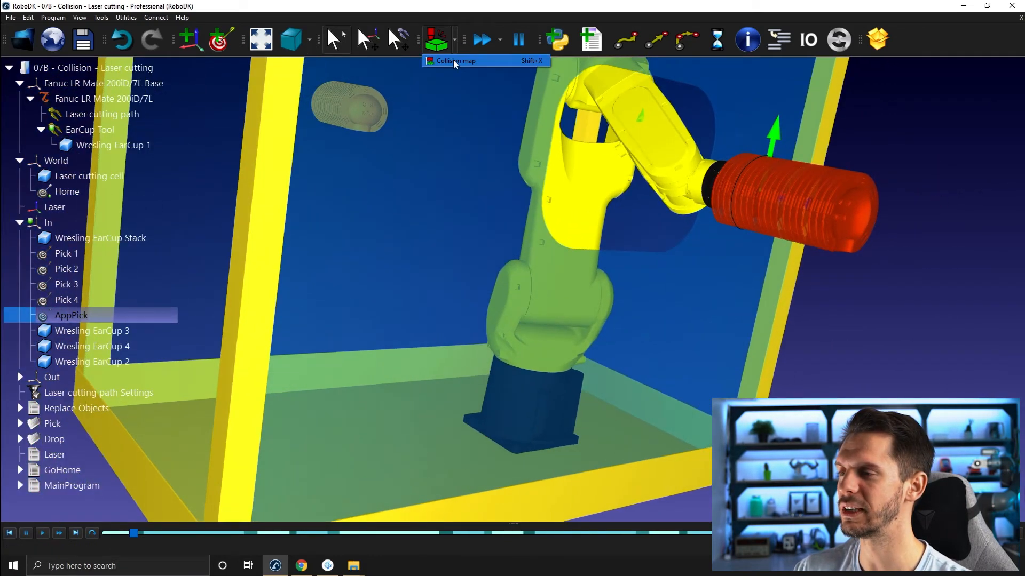
Exclude all currently colliding pairs, including the ear cup tool and ear cups, from collision checking.
{"action": "left_click", "coordinate": [454, 60]}
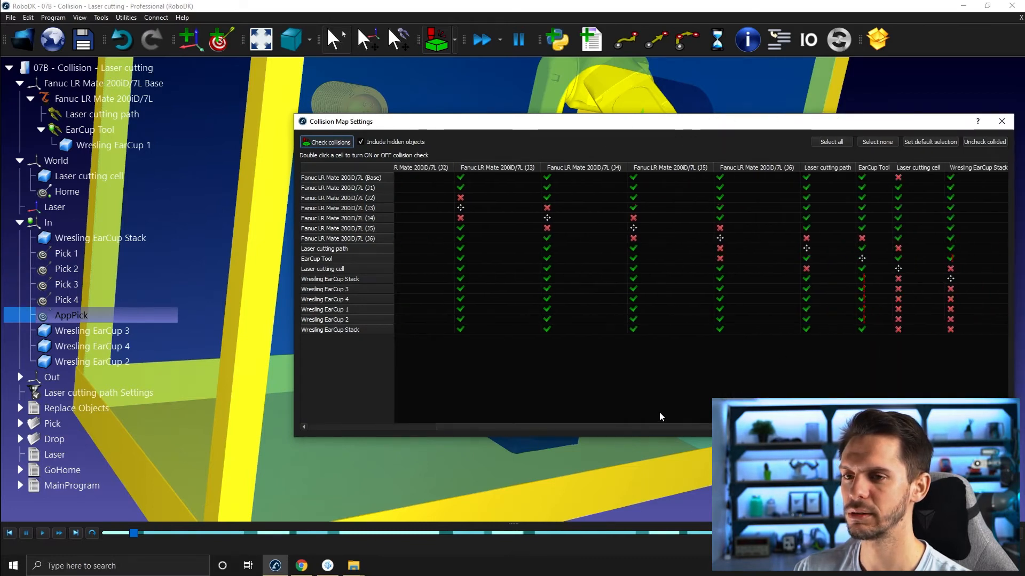
{"action": "scroll", "scroll_direction": "right", "scroll_amount": 3}
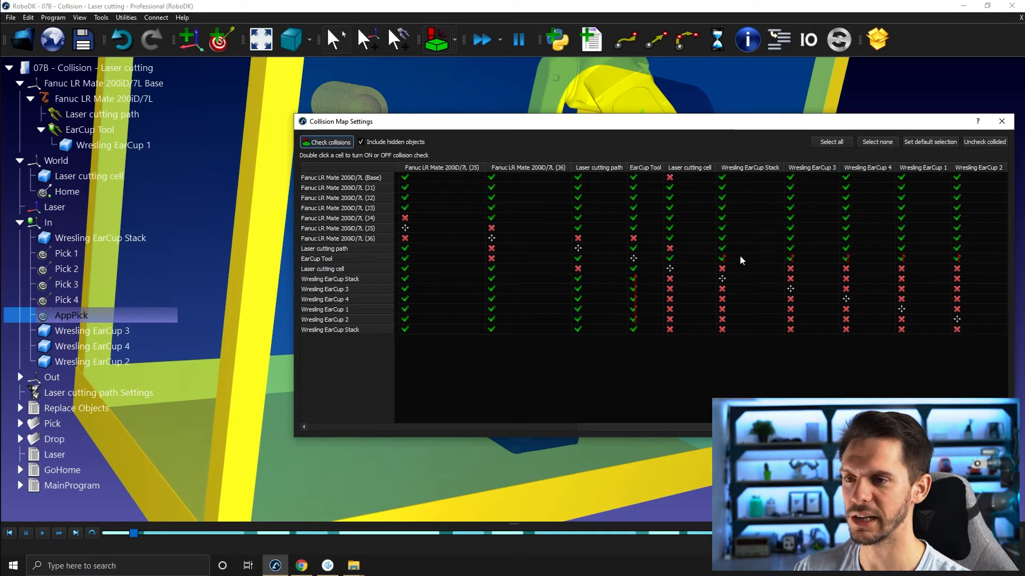
{"action": "mouse_move", "coordinate": [836, 183]}
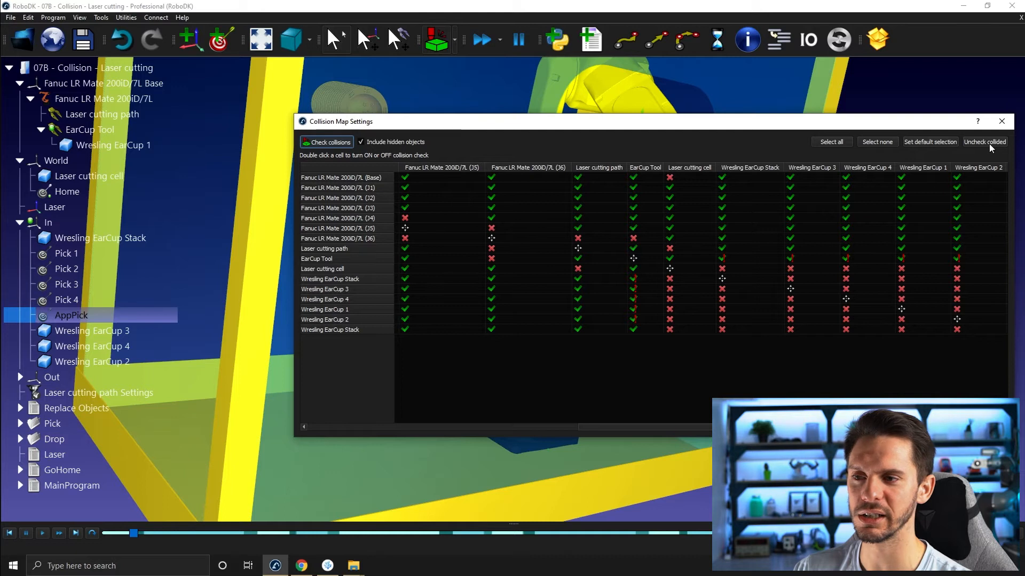
{"action": "left_click", "coordinate": [984, 142]}
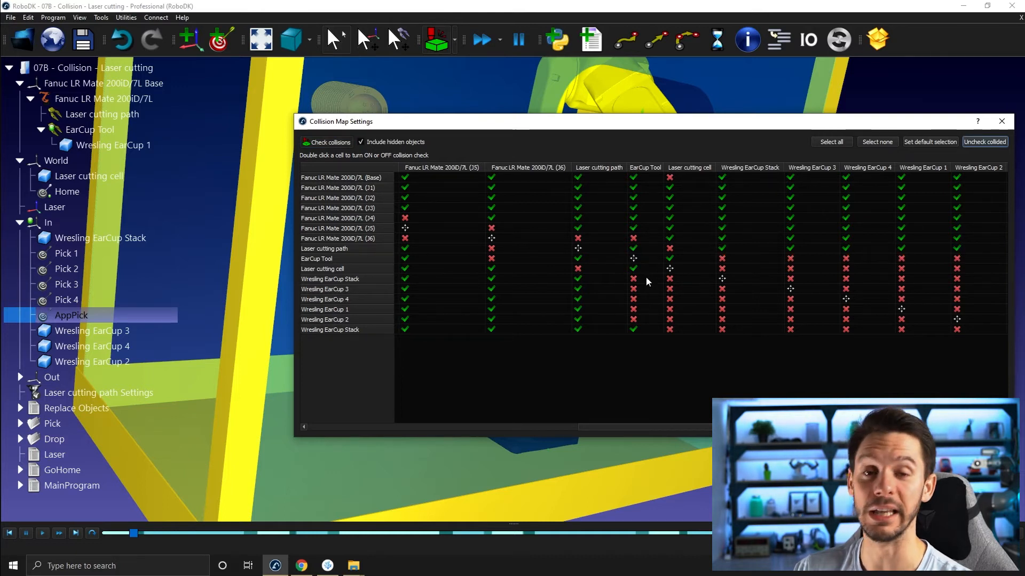
{"action": "mouse_move", "coordinate": [644, 289]}
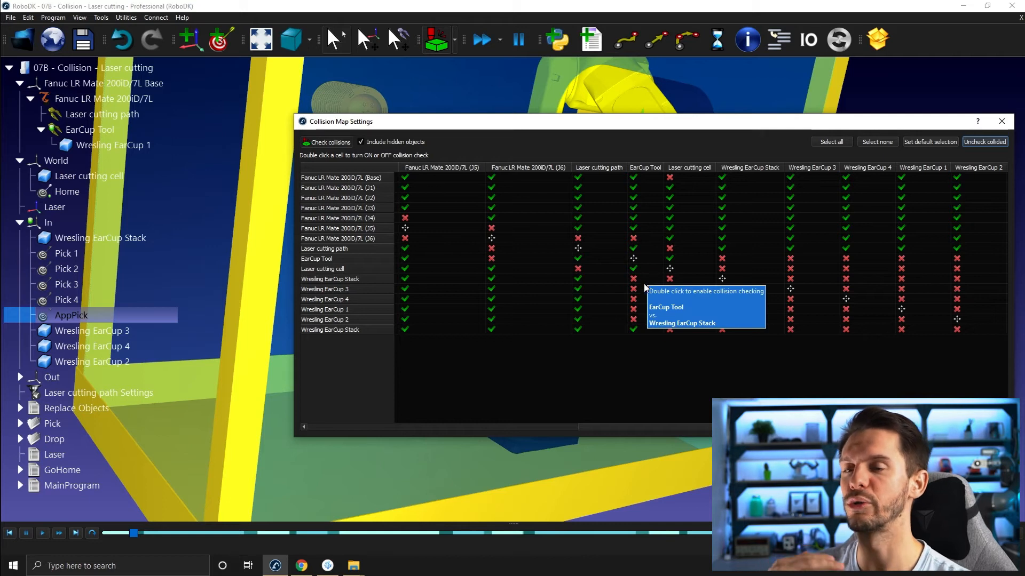
{"action": "mouse_move", "coordinate": [656, 354]}
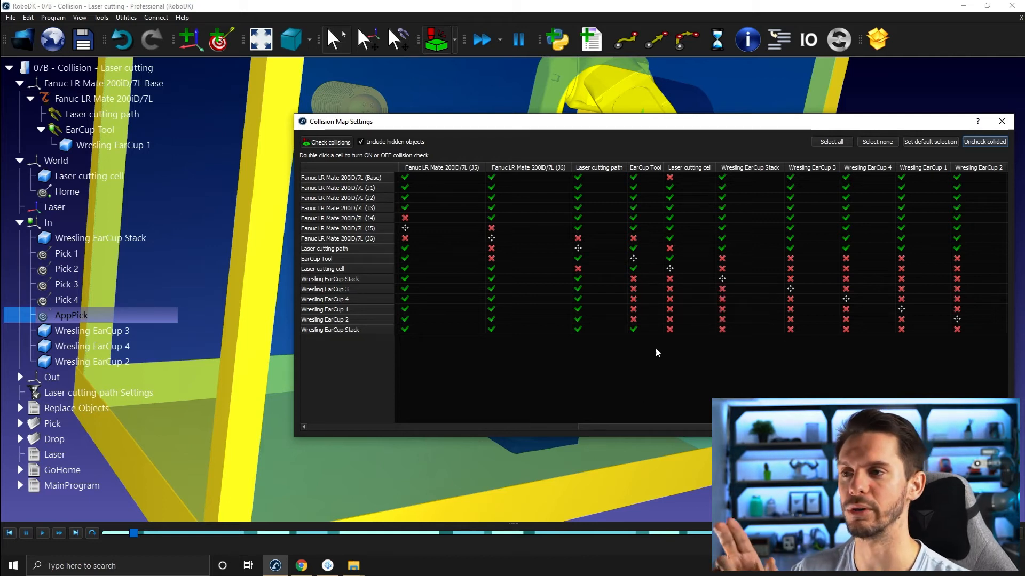
{"action": "mouse_move", "coordinate": [704, 362]}
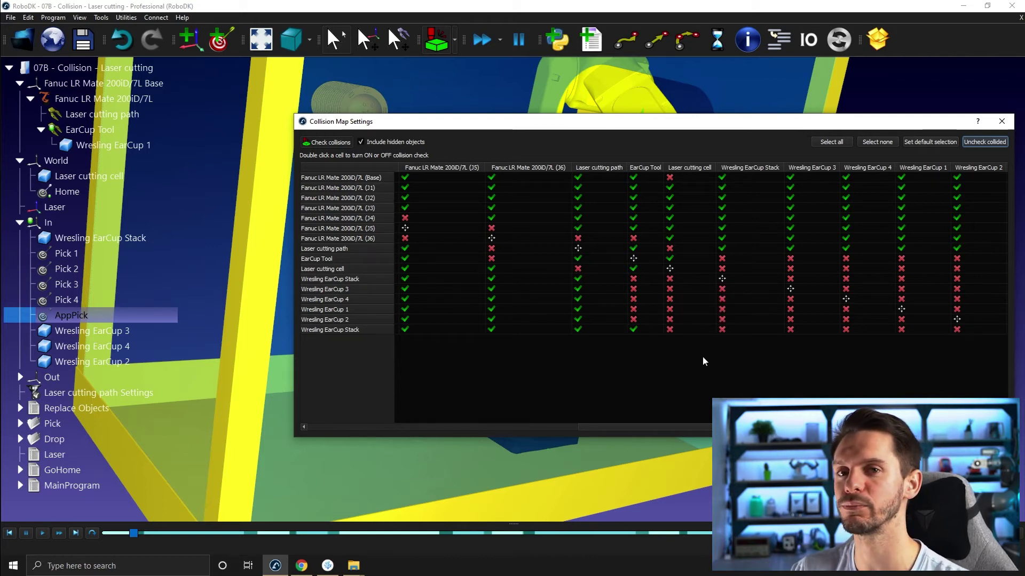
{"action": "mouse_move", "coordinate": [704, 369]}
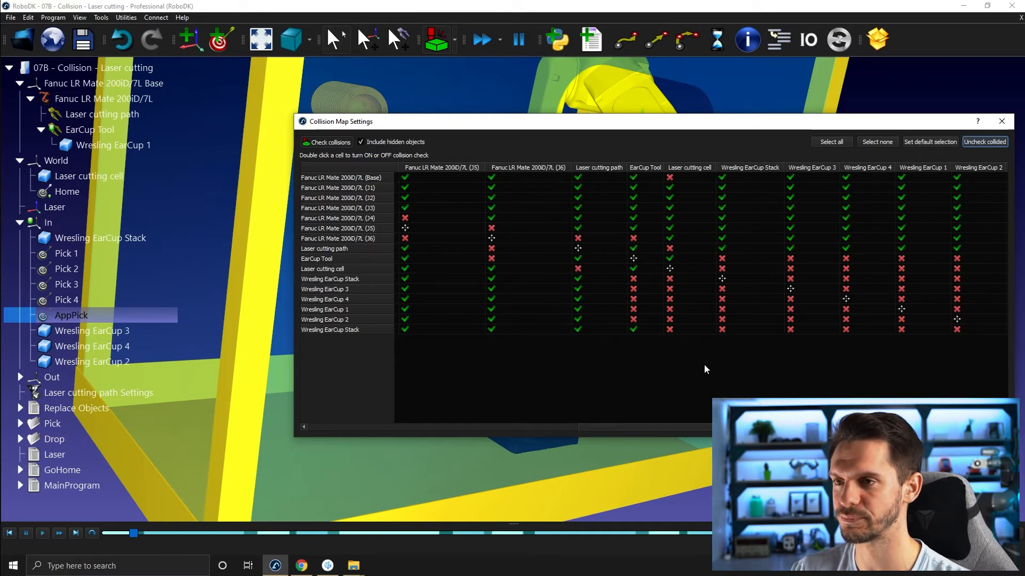
{"action": "mouse_move", "coordinate": [921, 213]}
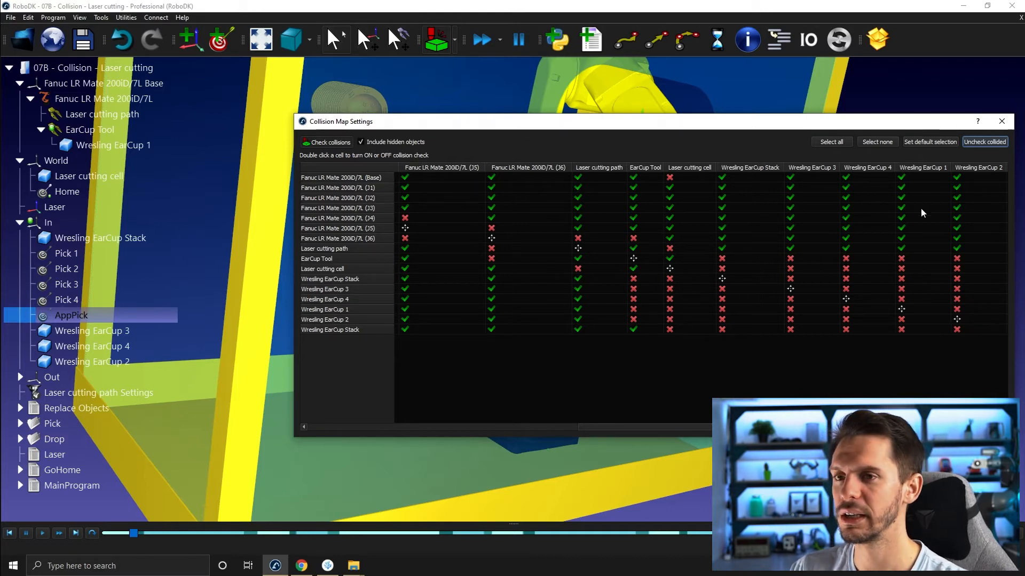
{"action": "left_click", "coordinate": [1001, 122]}
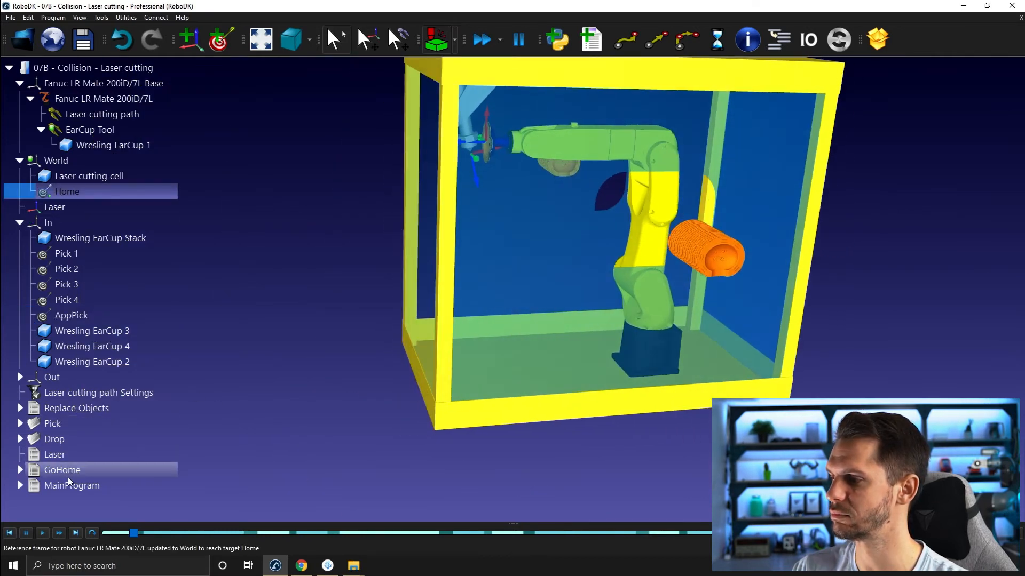
Start the MainProgram so the robot moves from Home.
{"action": "double_click", "coordinate": [72, 485]}
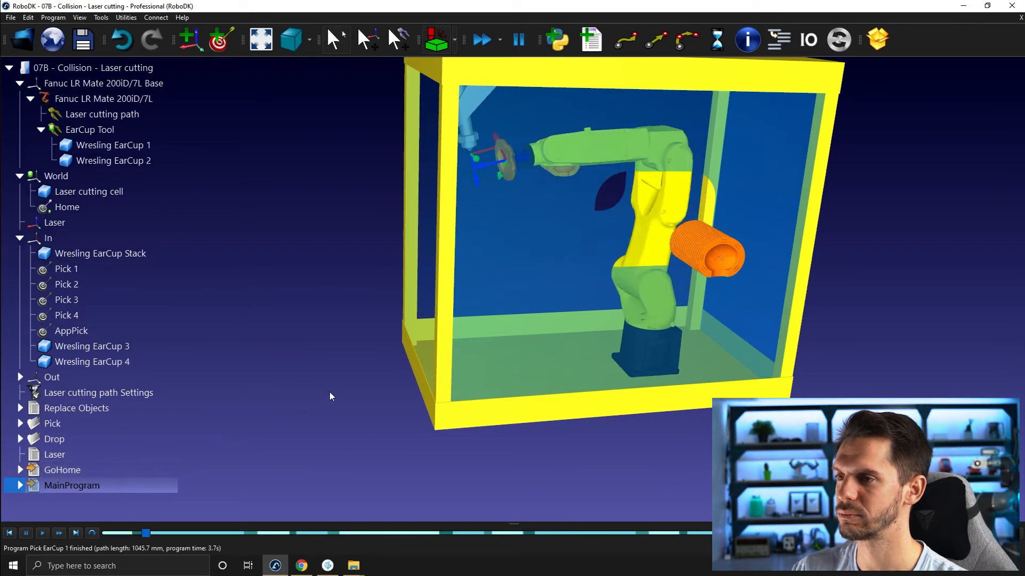
Let MainProgram pick the ear cups without collision stops, then bring up Tools > Options.
{"action": "left_click", "coordinate": [76, 407]}
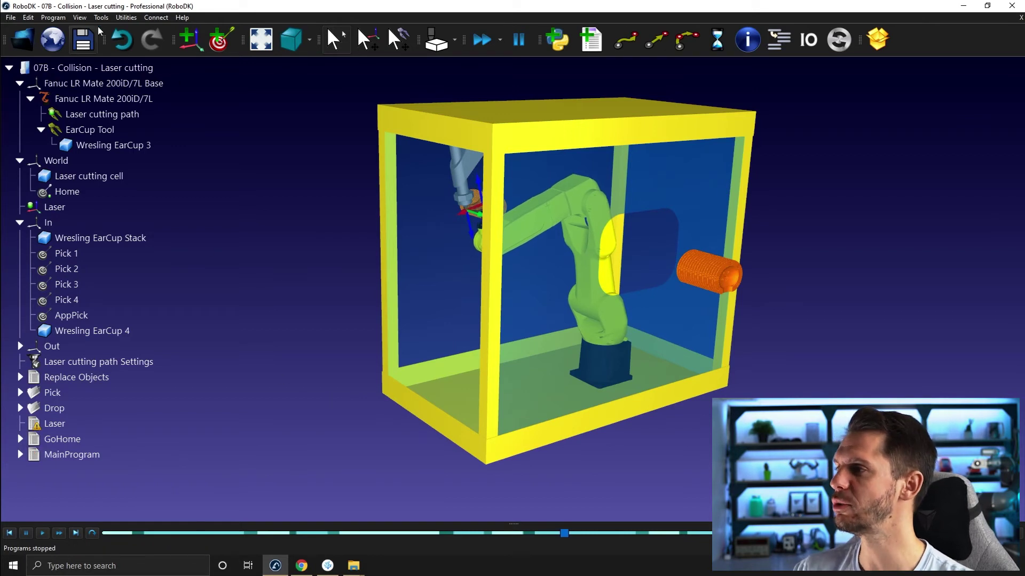
{"action": "left_click", "coordinate": [101, 18]}
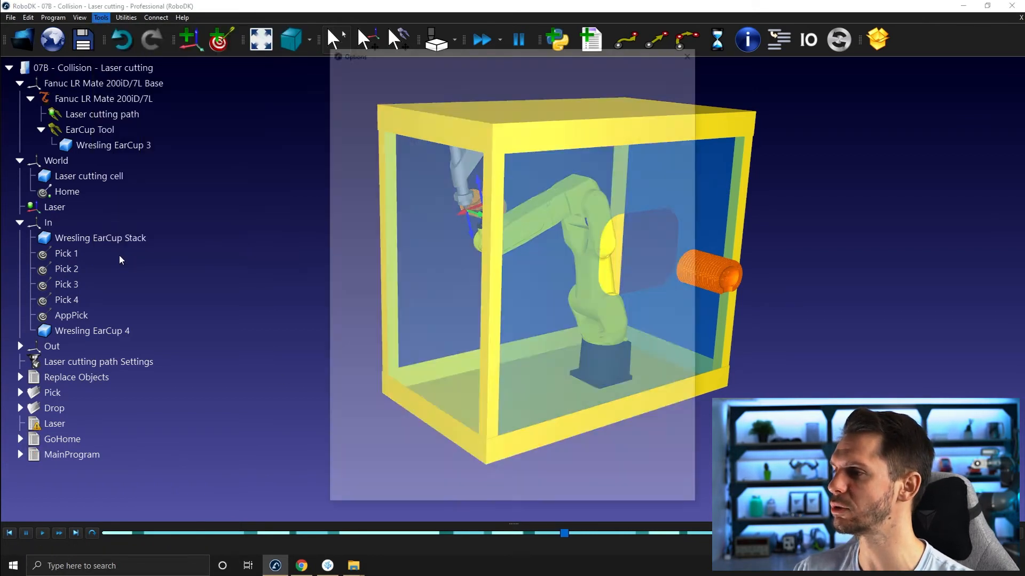
Set collision-checking maximum path steps to 4.000 mm and 4.000 deg in Motion options and close them.
{"action": "left_click", "coordinate": [100, 17]}
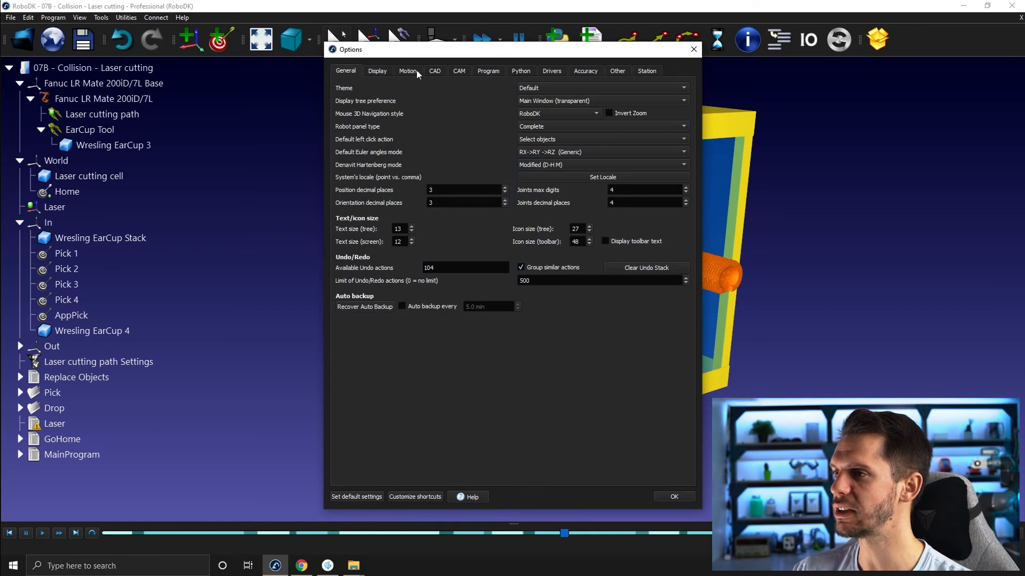
{"action": "left_click", "coordinate": [406, 71]}
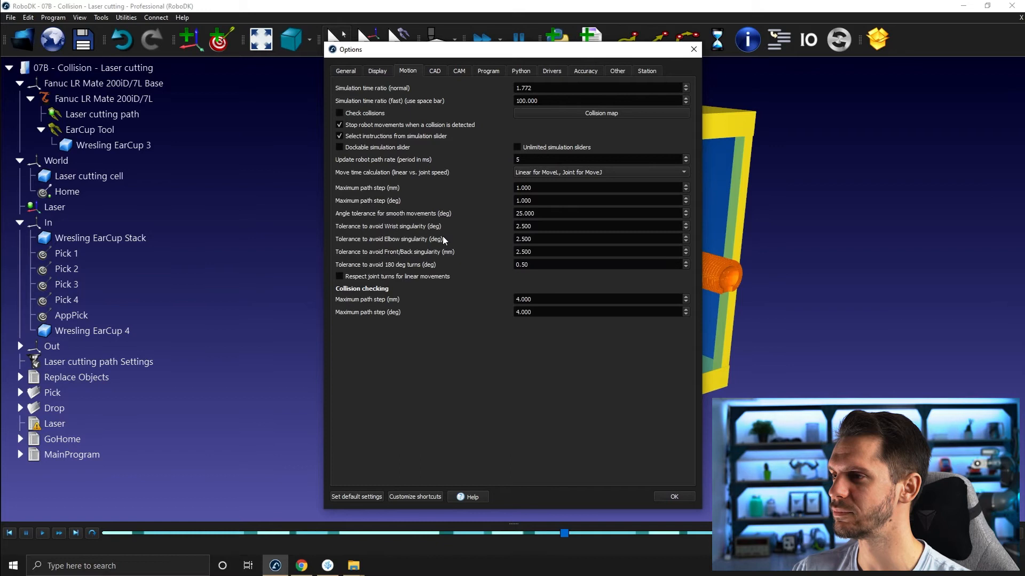
{"action": "left_click", "coordinate": [598, 187]}
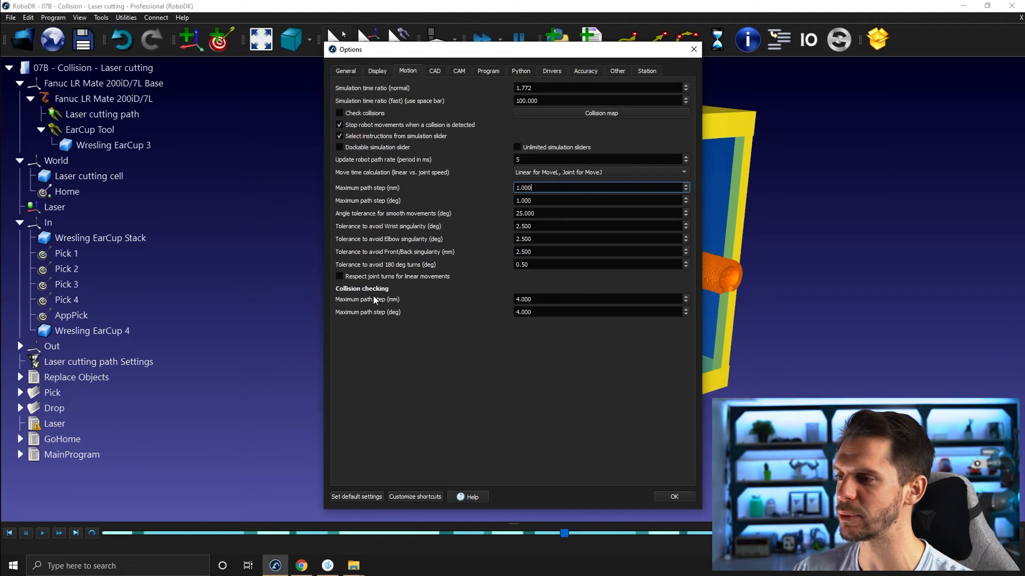
{"action": "mouse_move", "coordinate": [362, 317]}
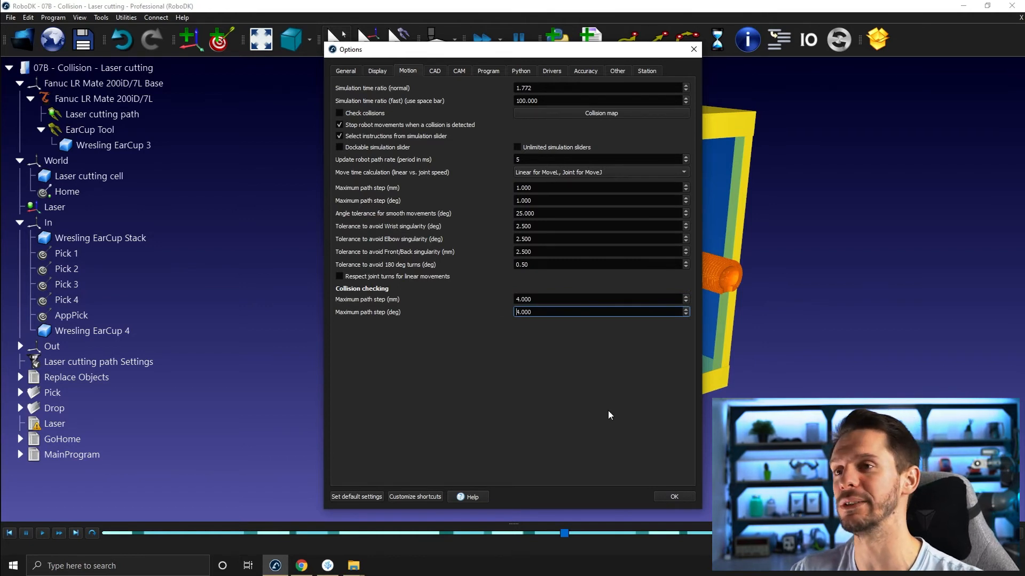
{"action": "mouse_move", "coordinate": [565, 431]}
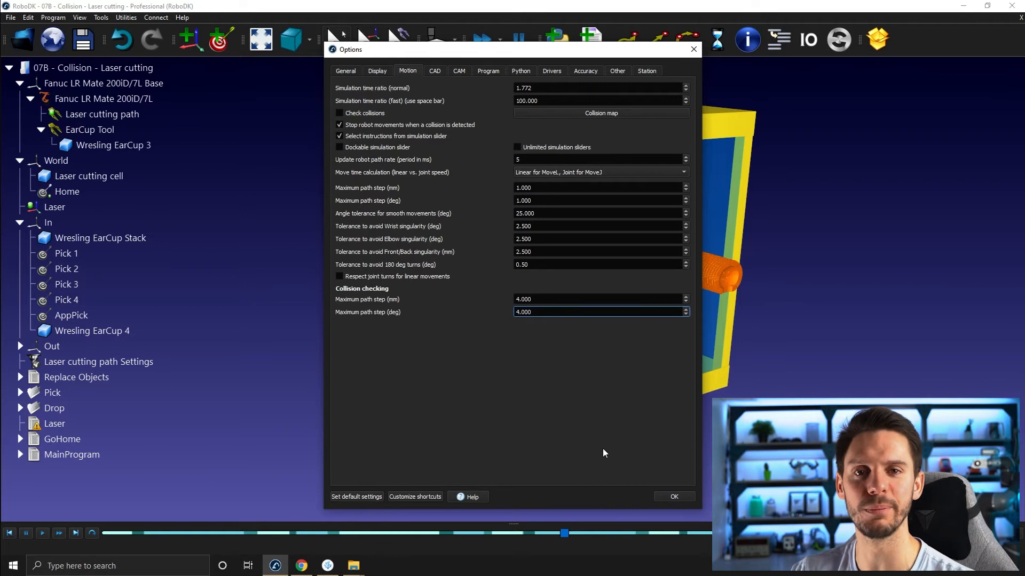
{"action": "mouse_move", "coordinate": [541, 294]}
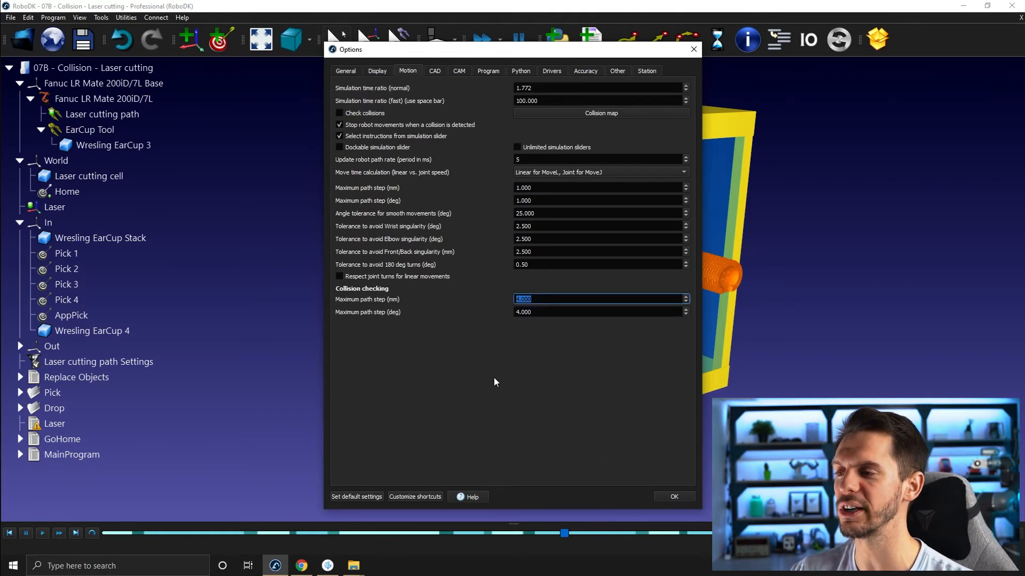
{"action": "mouse_move", "coordinate": [414, 315]}
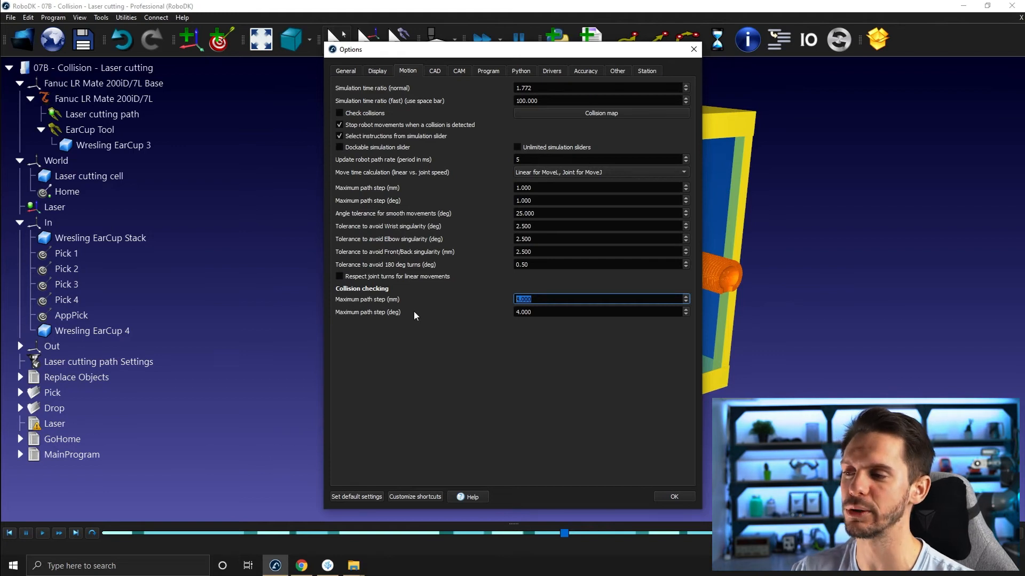
{"action": "mouse_move", "coordinate": [503, 389]}
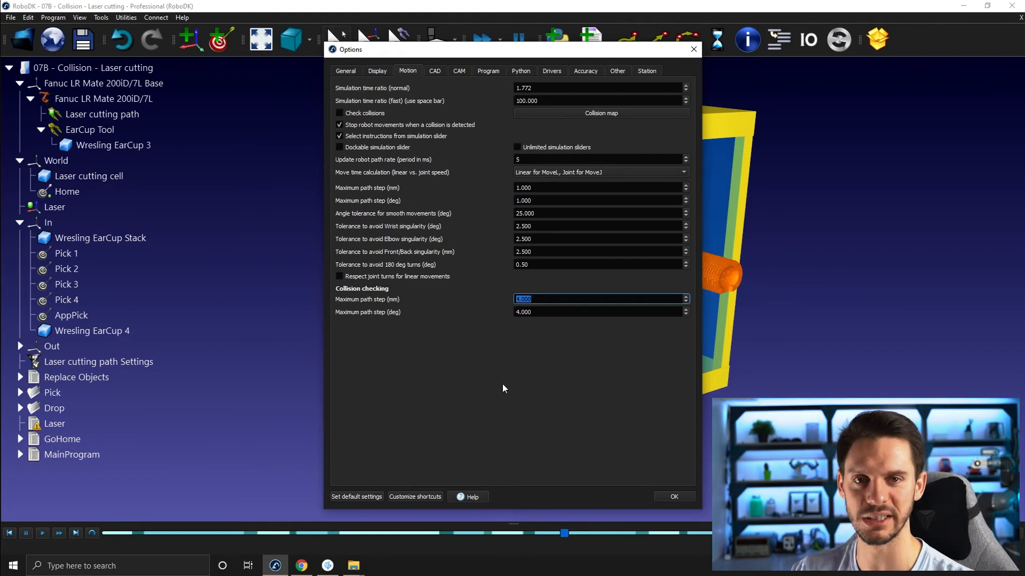
{"action": "mouse_move", "coordinate": [554, 321]}
{"action": "type", "text": "4.000"}
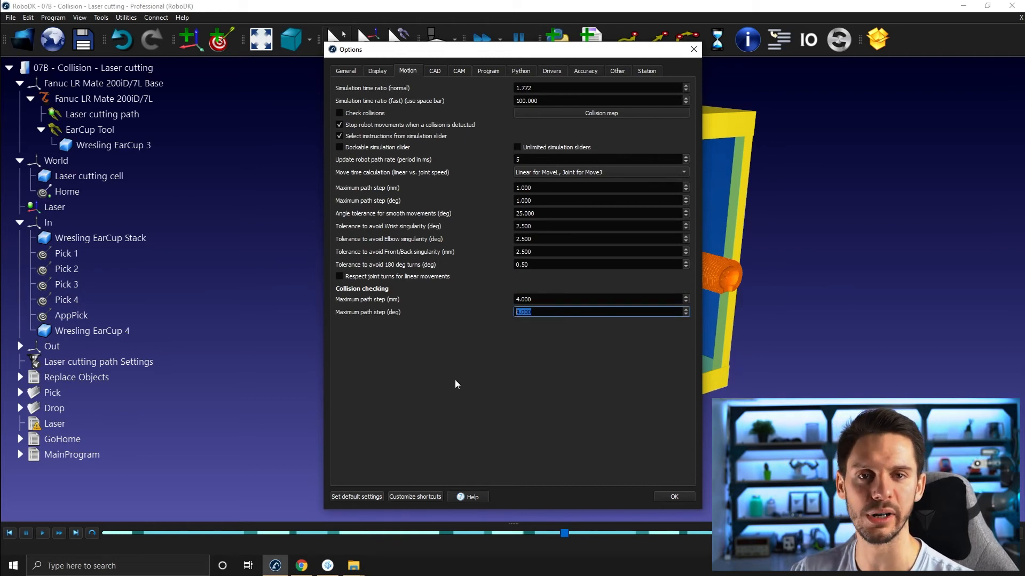
{"action": "mouse_move", "coordinate": [487, 372]}
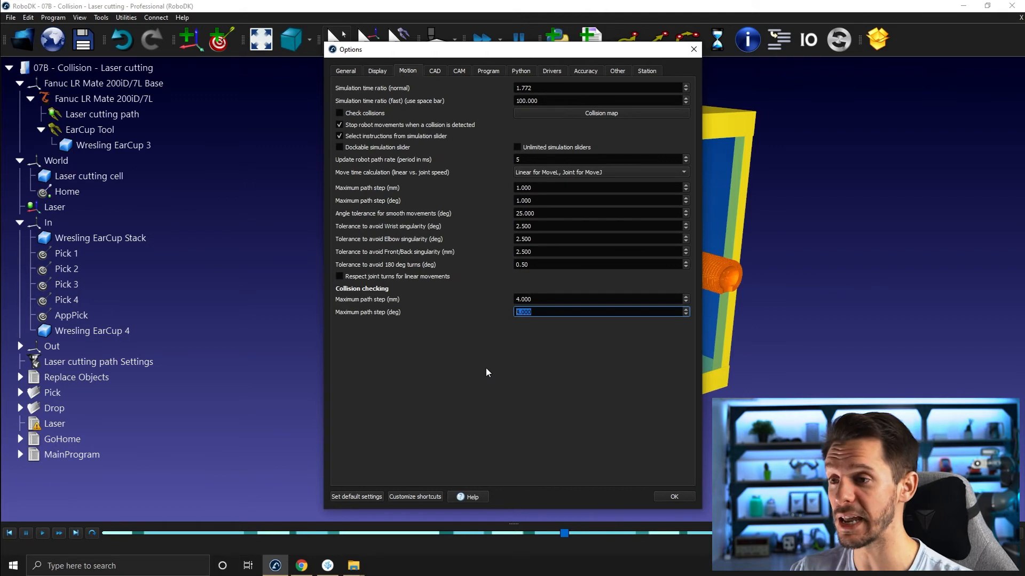
{"action": "mouse_move", "coordinate": [489, 385]}
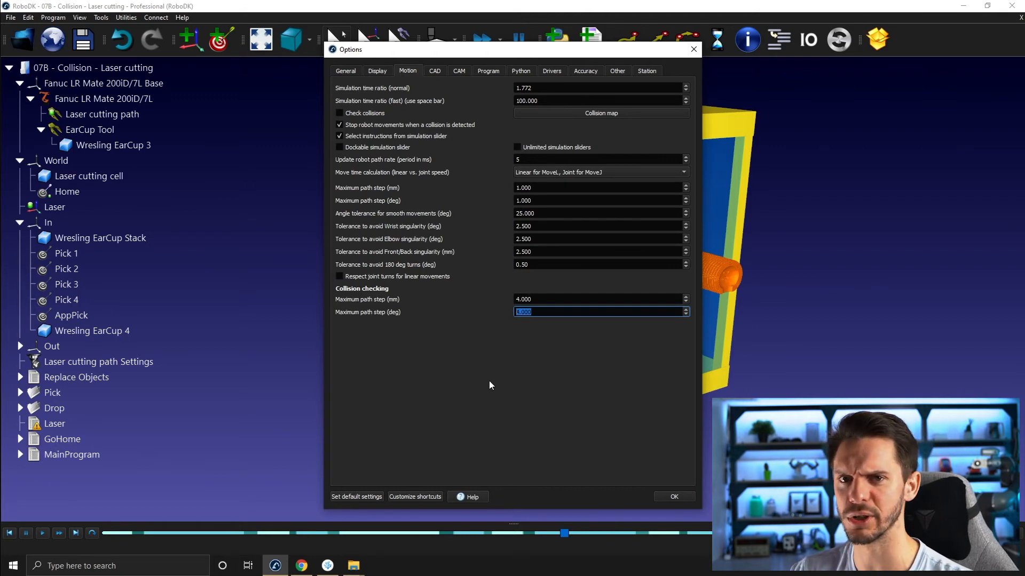
{"action": "mouse_move", "coordinate": [486, 380]}
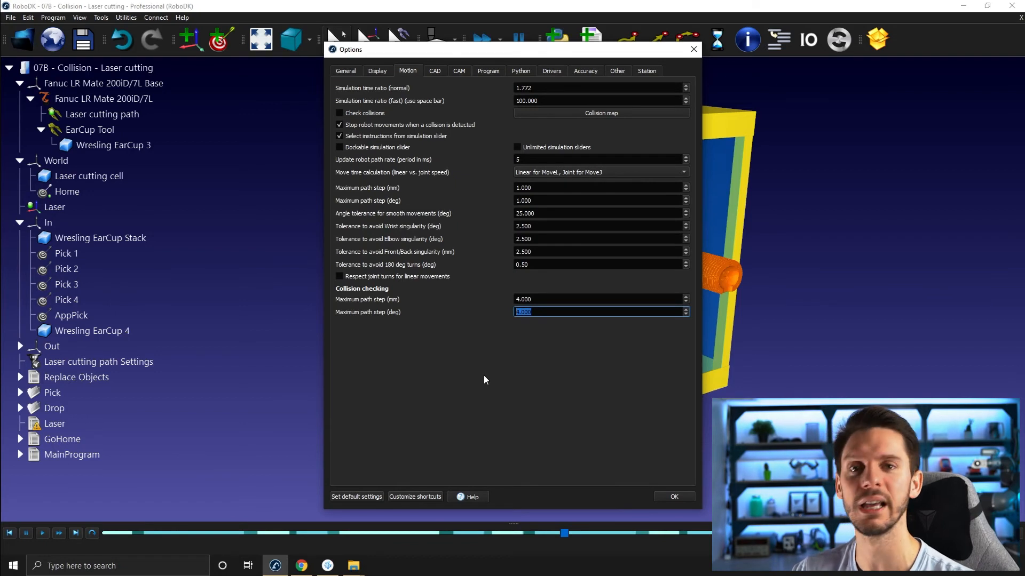
{"action": "mouse_move", "coordinate": [482, 384]}
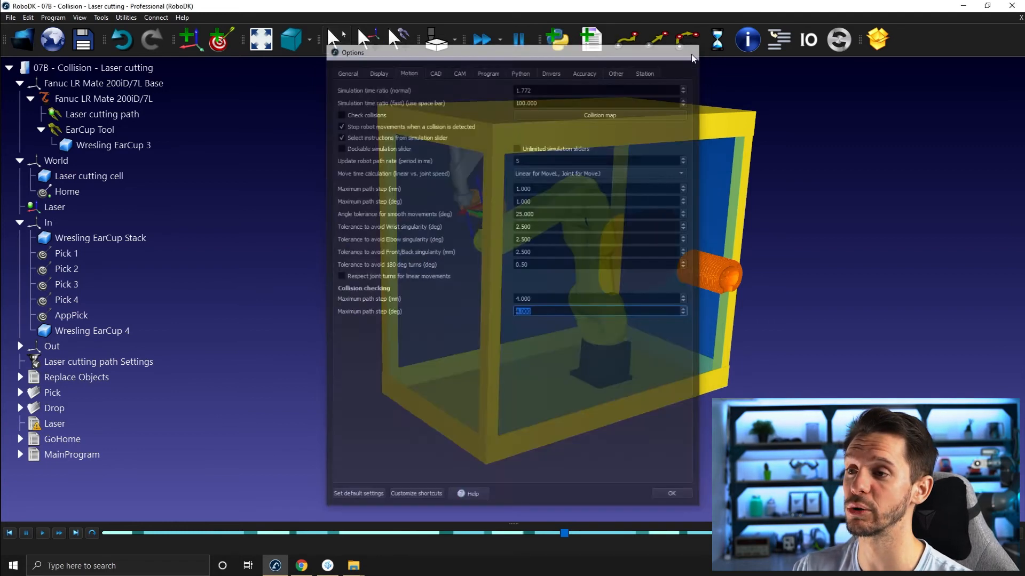
{"action": "left_click", "coordinate": [670, 493]}
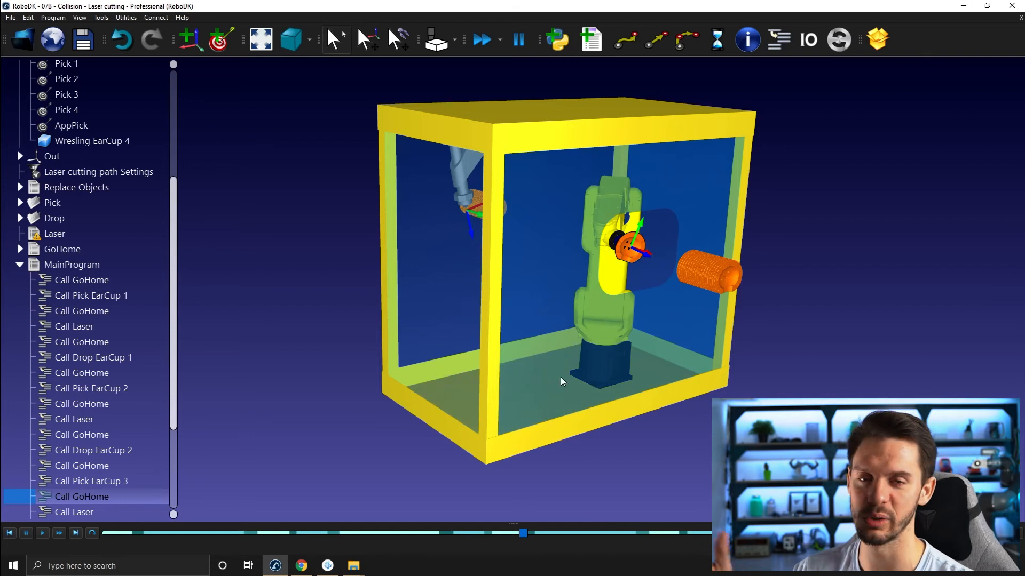
{"action": "mouse_move", "coordinate": [551, 385]}
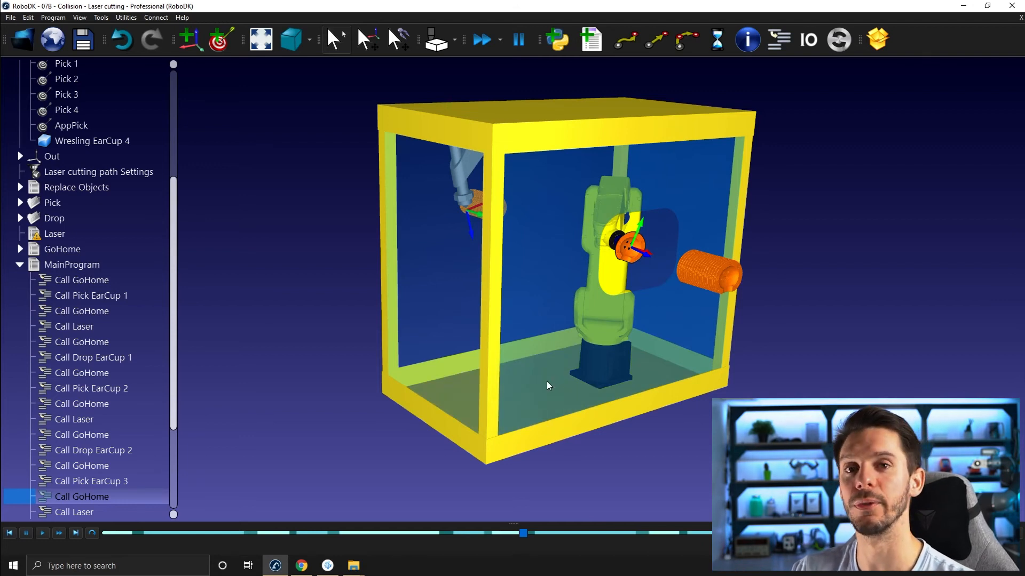
{"action": "mouse_move", "coordinate": [449, 330]}
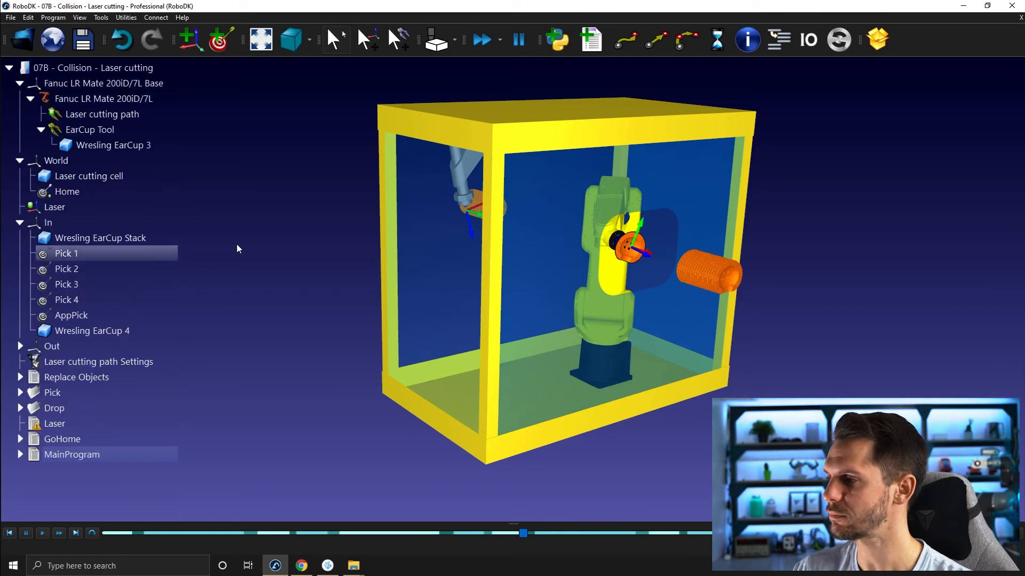
{"action": "mouse_move", "coordinate": [354, 566]}
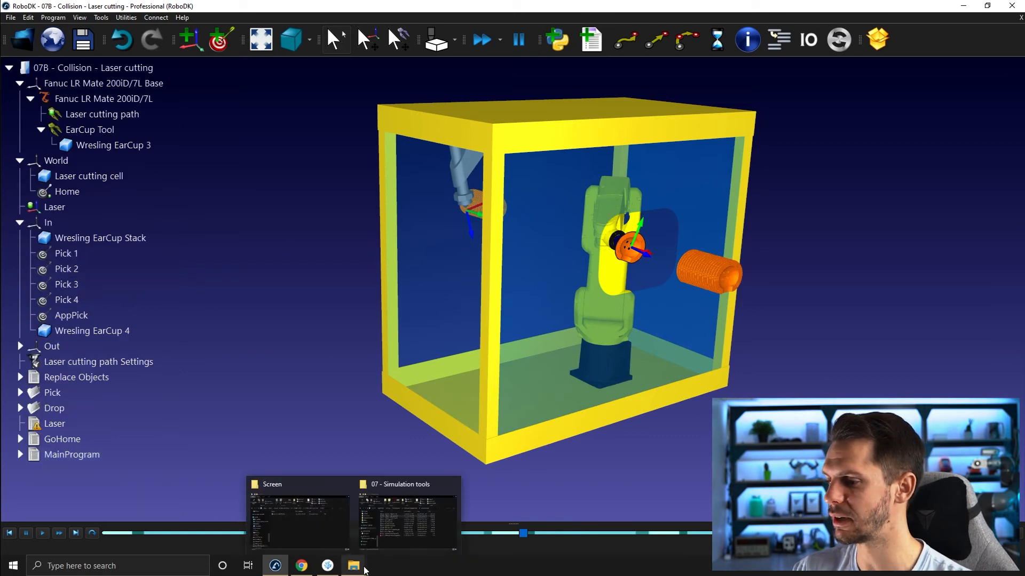
Bring up the 07 - Simulation tools folder in File Explorer.
{"action": "left_click", "coordinate": [405, 517]}
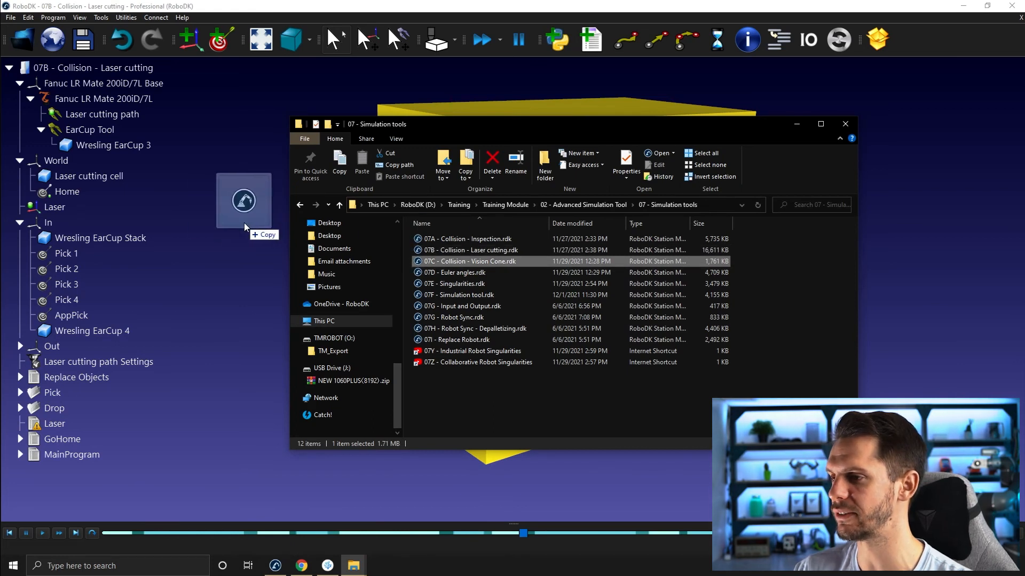
Load the 07C - Collision - Vision Cone.rdk station into RoboDK.
{"action": "double_click", "coordinate": [467, 260]}
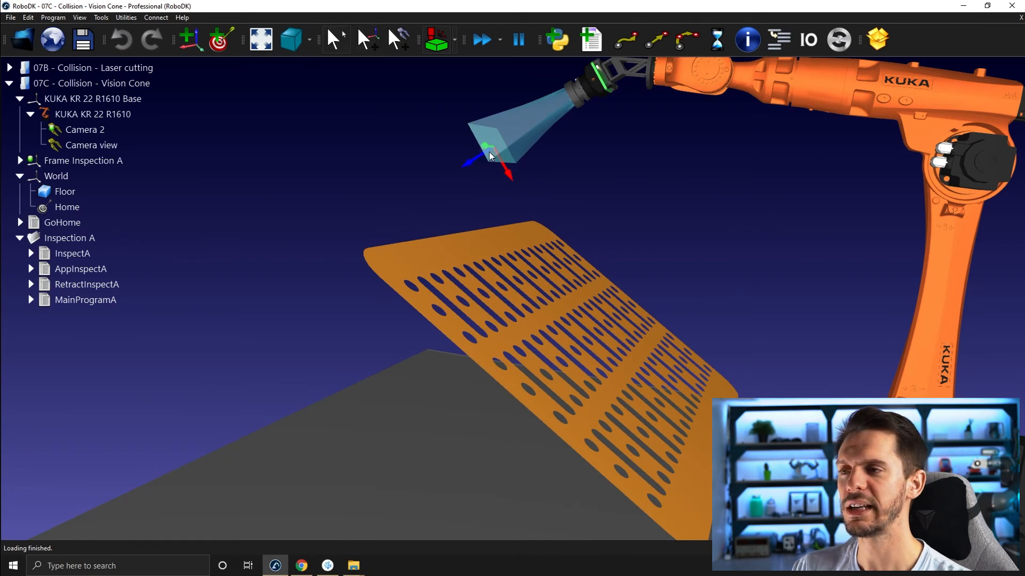
{"action": "mouse_move", "coordinate": [529, 130]}
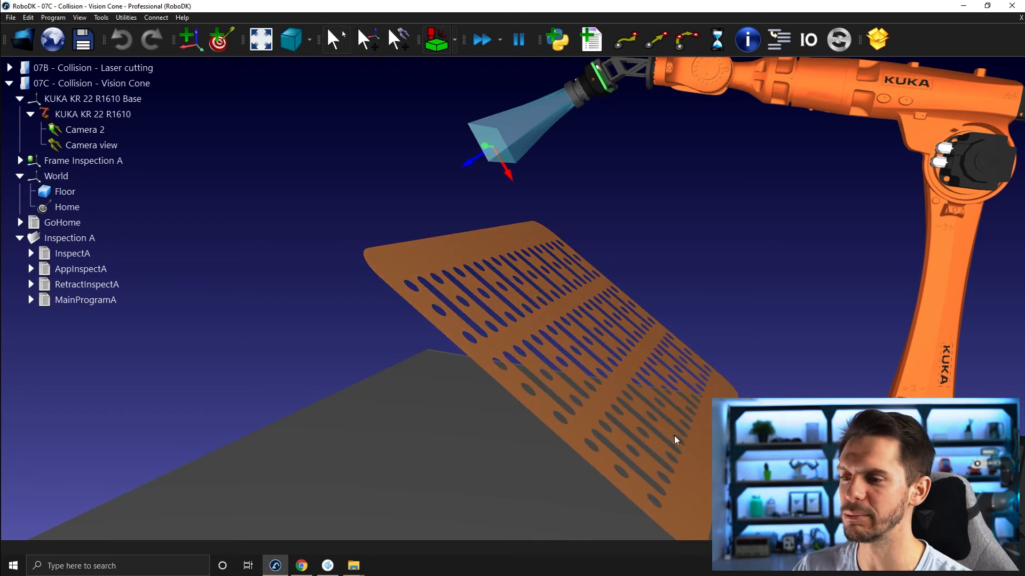
Run the inspection program until the camera vision cone collides and the KUKA robot stops.
{"action": "left_click", "coordinate": [487, 156]}
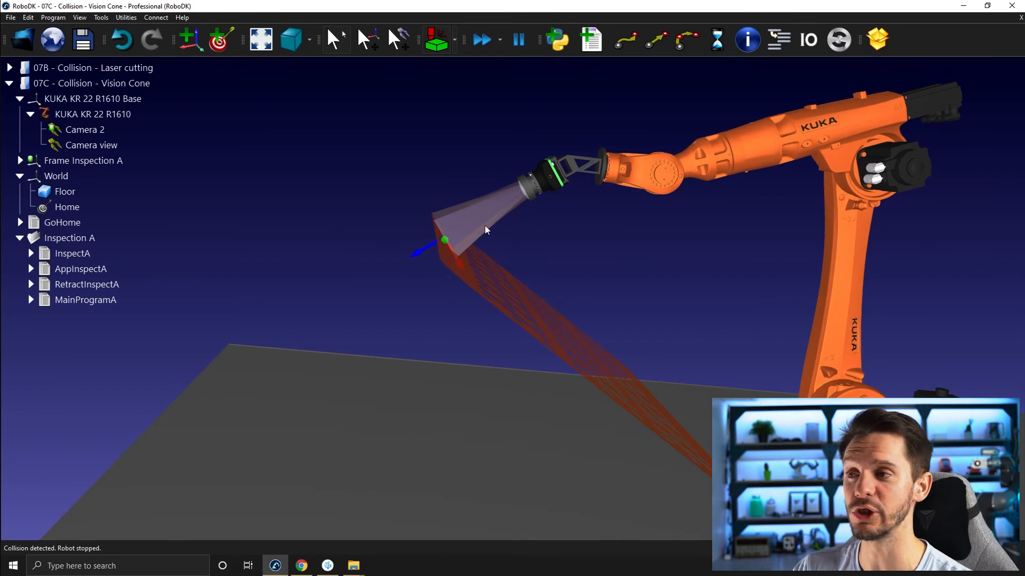
{"action": "mouse_move", "coordinate": [510, 193]}
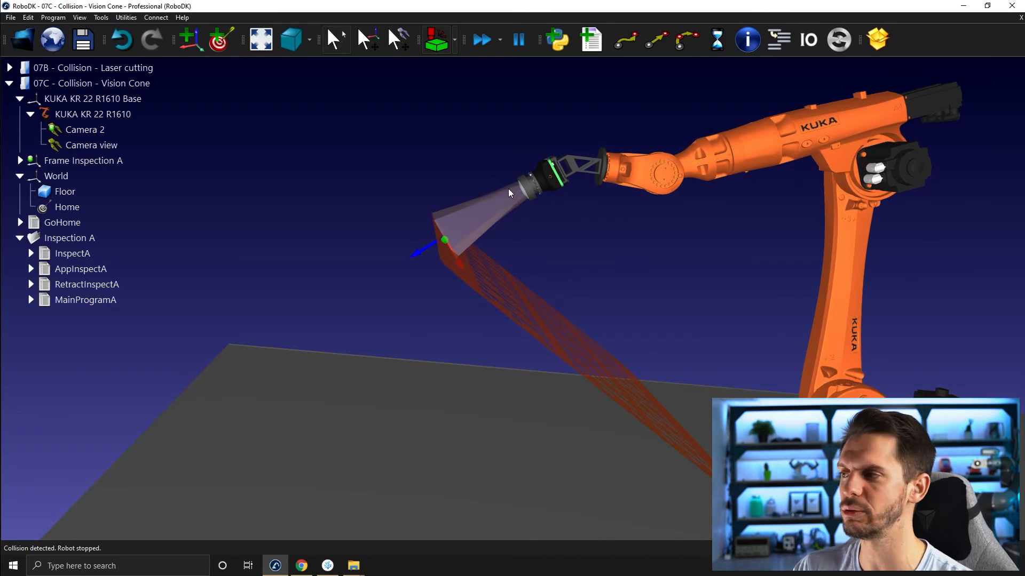
{"action": "mouse_move", "coordinate": [554, 309]}
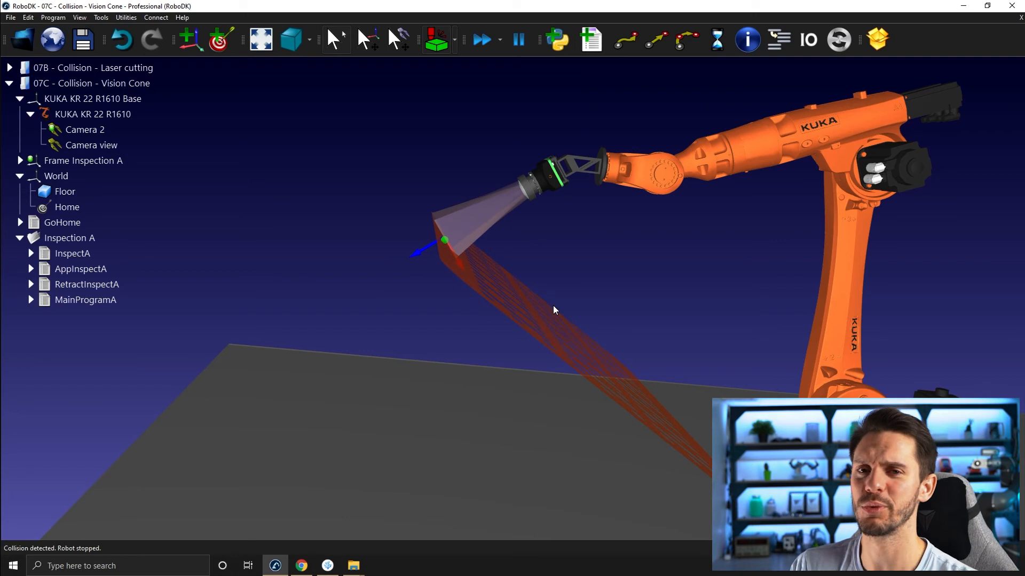
{"action": "mouse_move", "coordinate": [511, 204]}
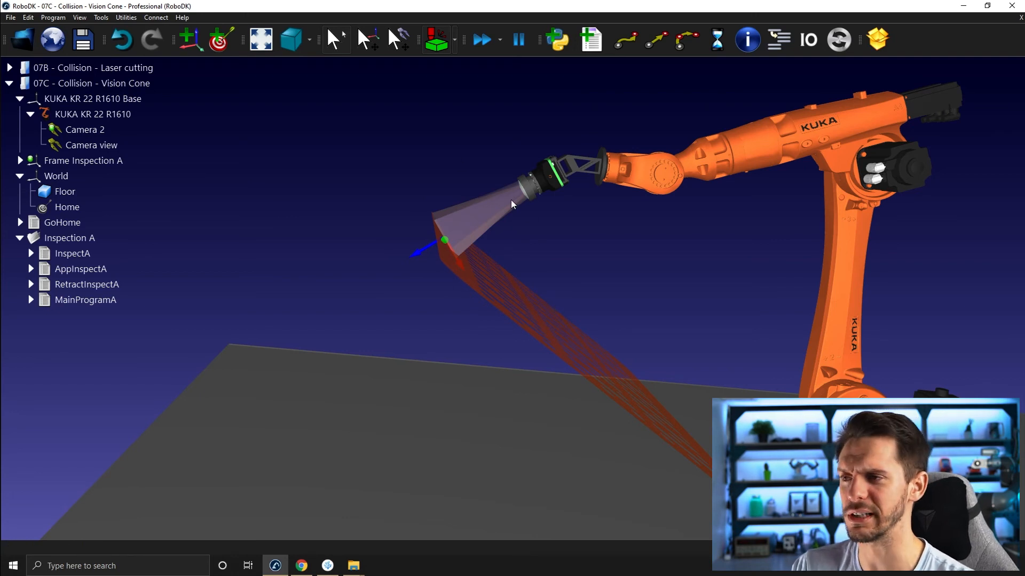
{"action": "mouse_move", "coordinate": [480, 194]}
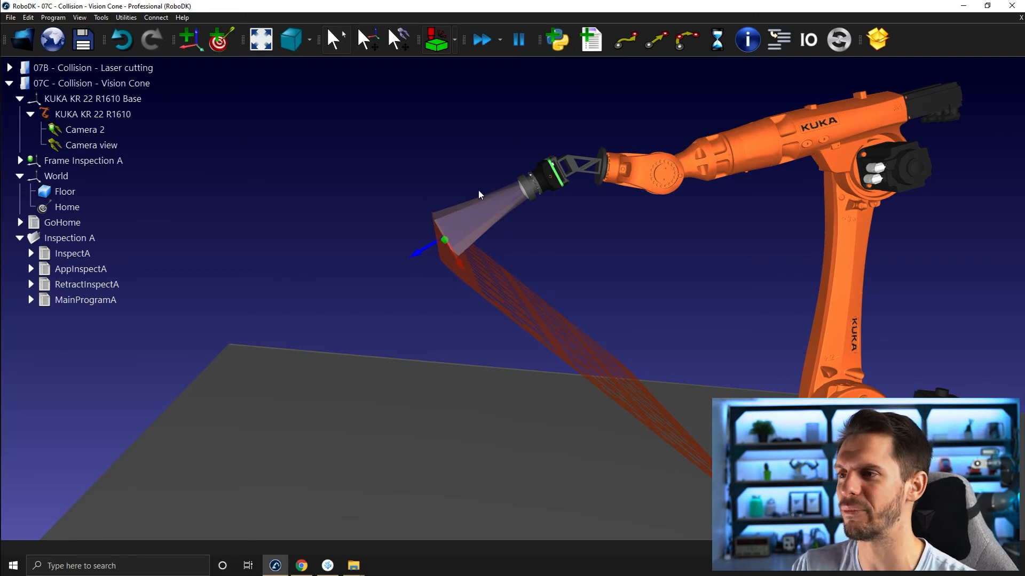
{"action": "mouse_move", "coordinate": [497, 228]}
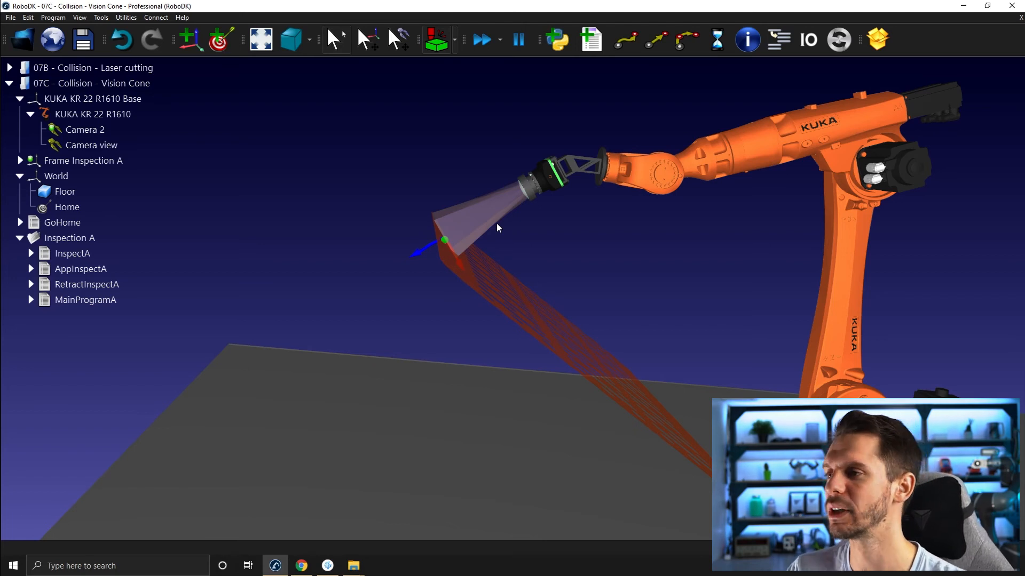
{"action": "left_click", "coordinate": [90, 144]}
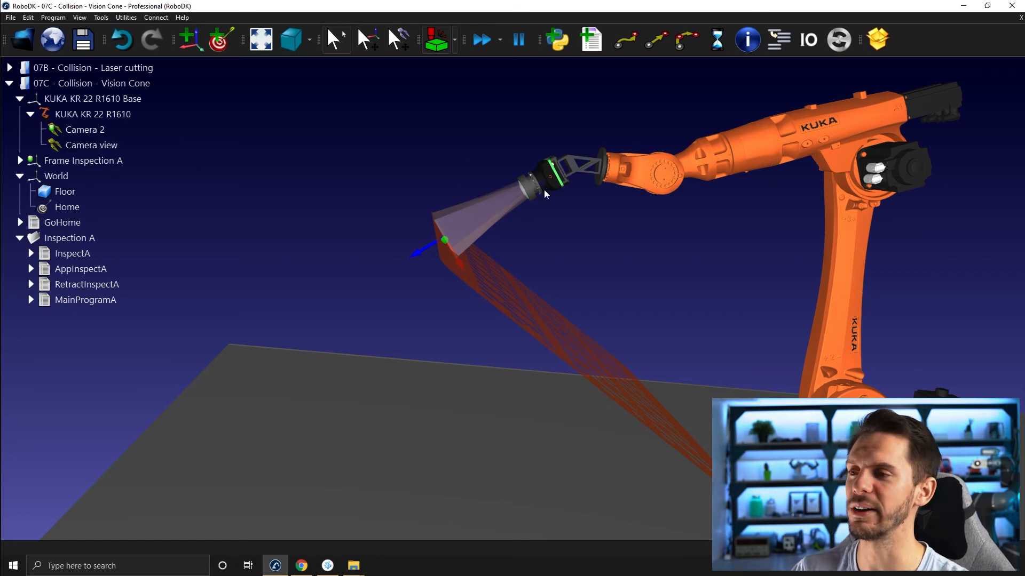
{"action": "mouse_move", "coordinate": [506, 204]}
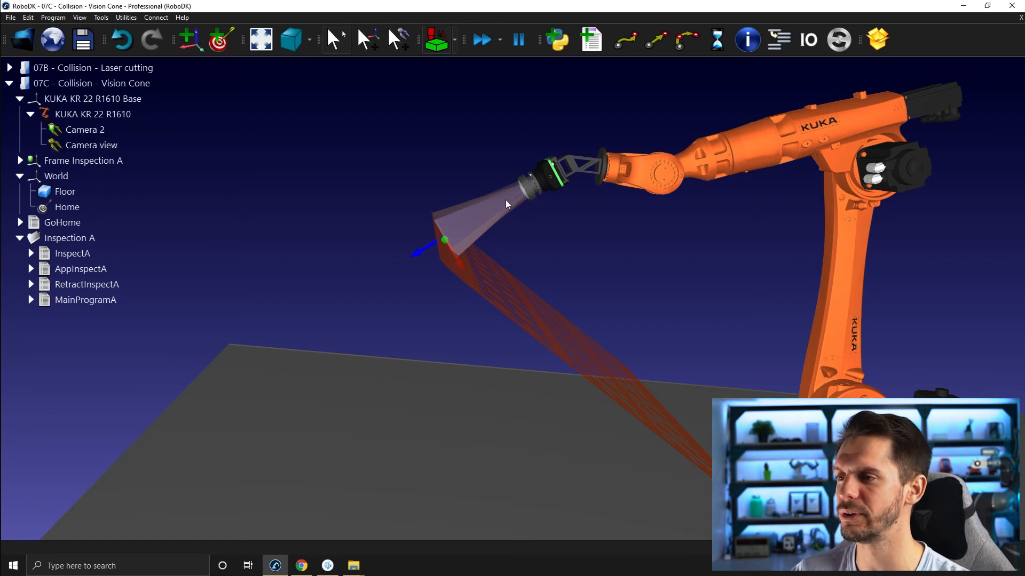
{"action": "mouse_move", "coordinate": [436, 41]}
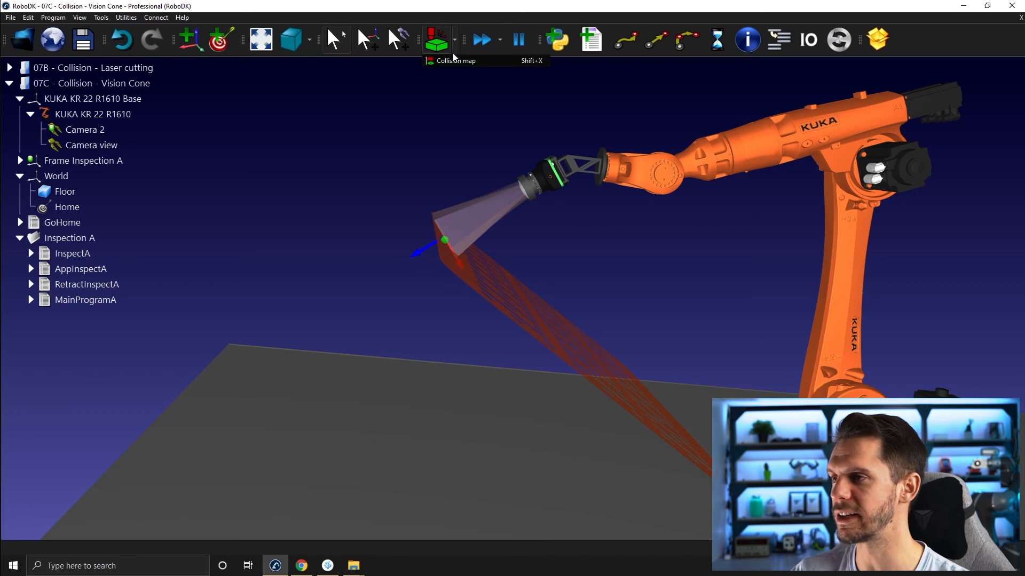
Disable the Camera view / Floor pair in the collision map and close it so the red highlight clears.
{"action": "left_click", "coordinate": [435, 40]}
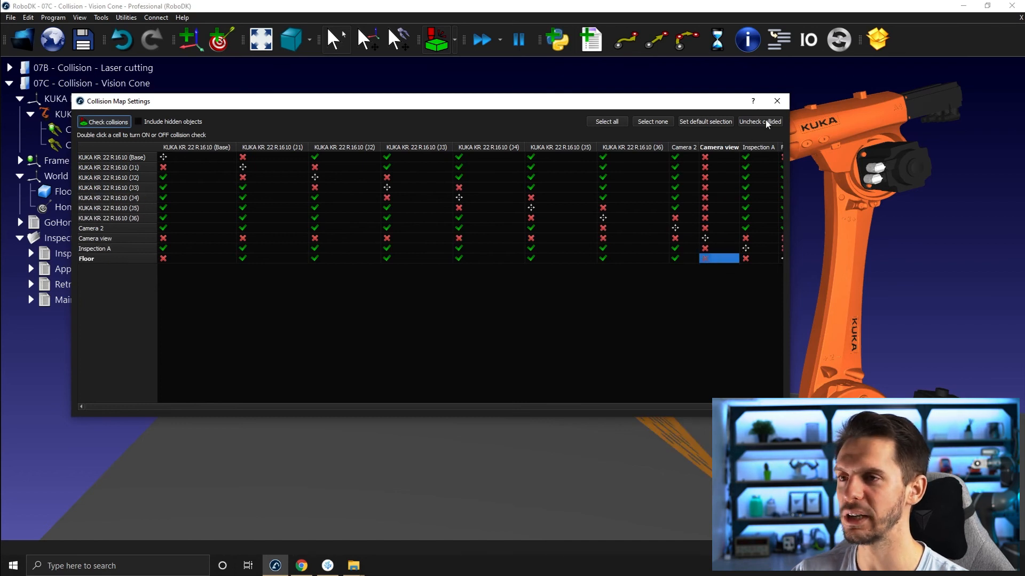
{"action": "left_click", "coordinate": [776, 101]}
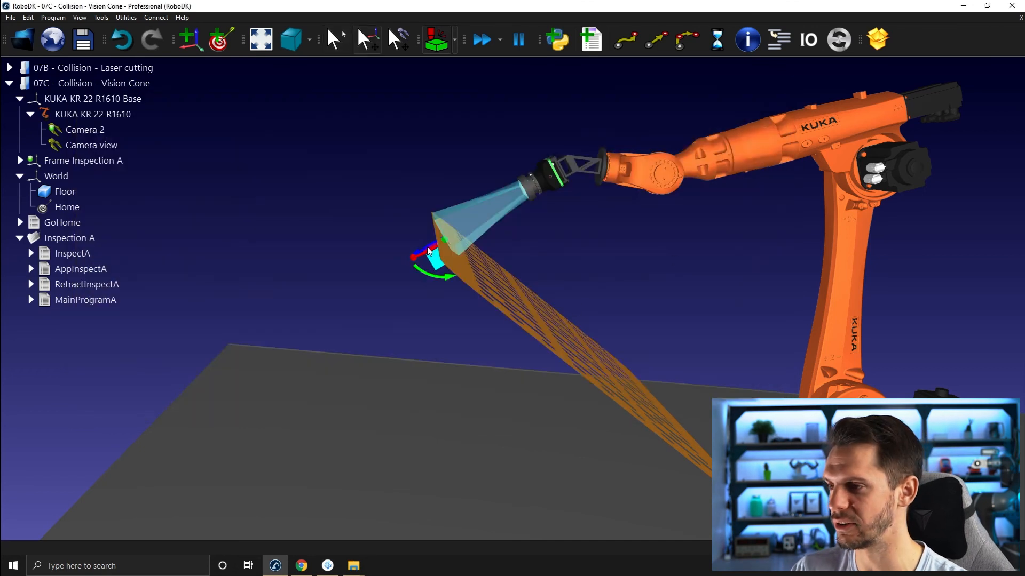